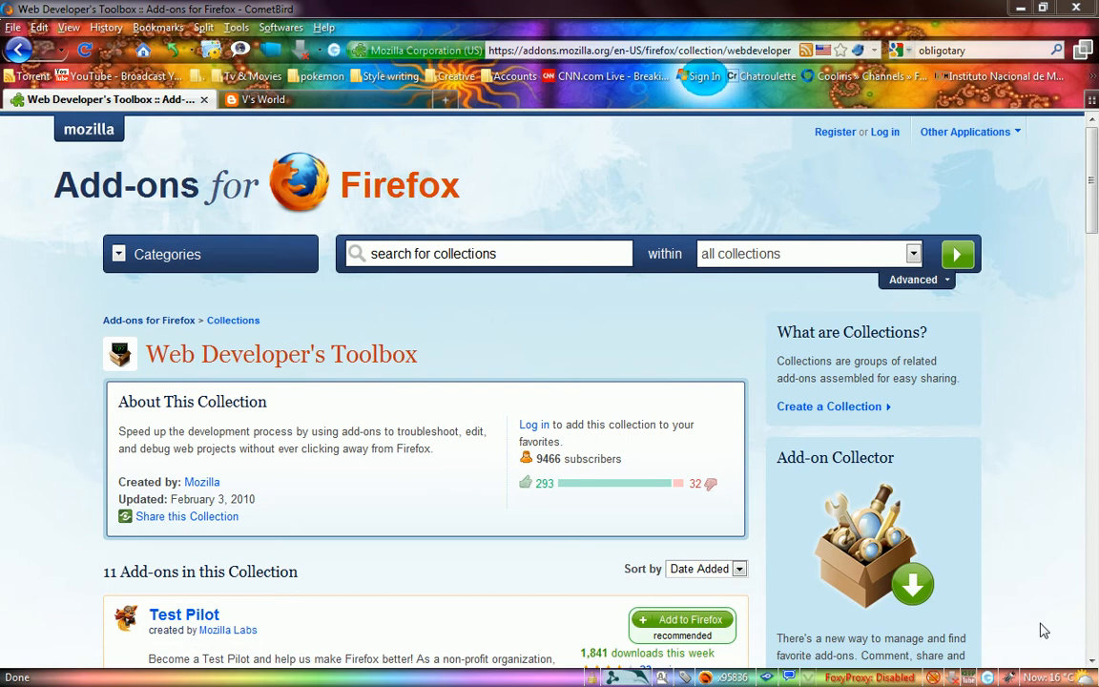
mouse_move(1038, 610)
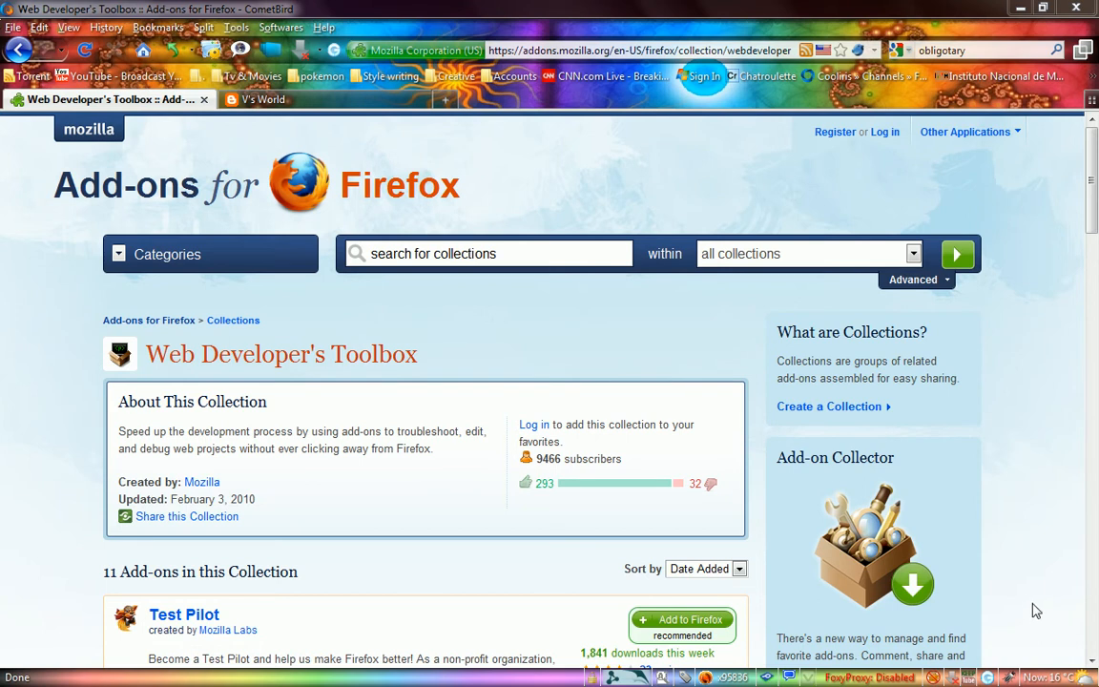
mouse_move(667, 392)
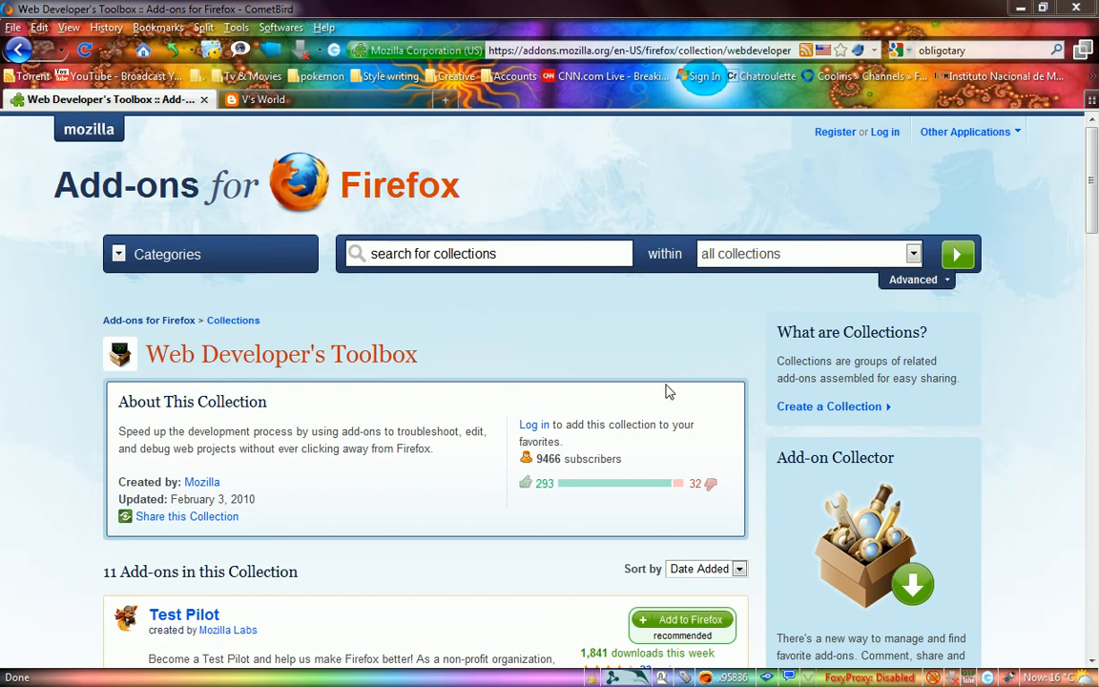
Step: Scroll down the collection page and glance at the recommended and updated software list
scroll("down", 3)
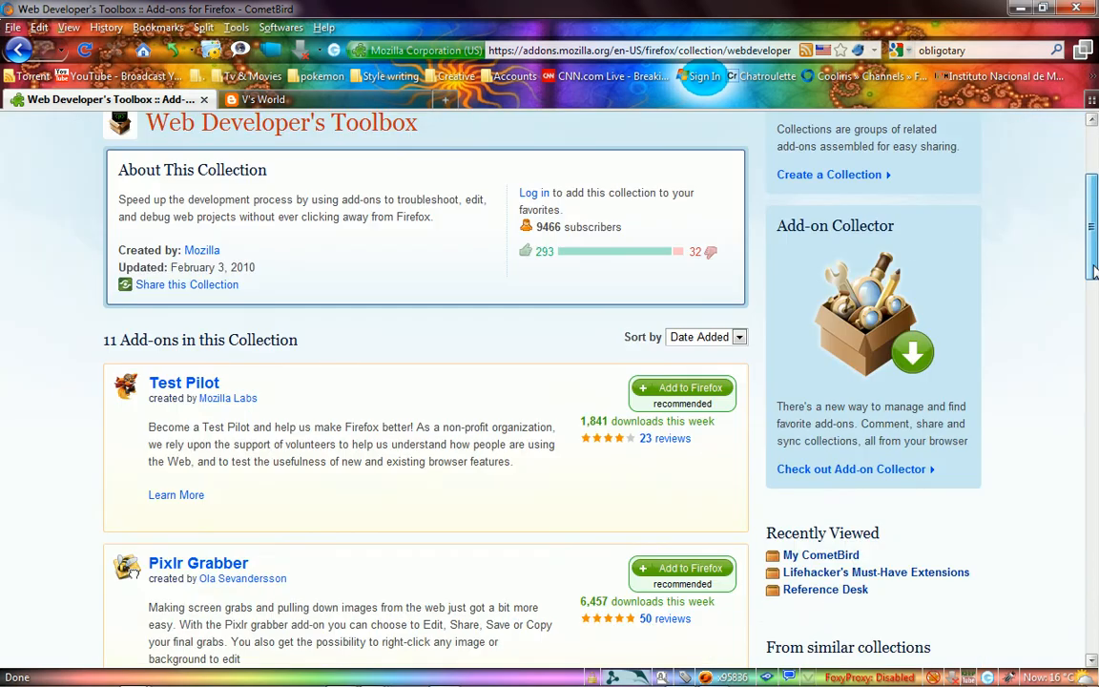
scroll("down", 3)
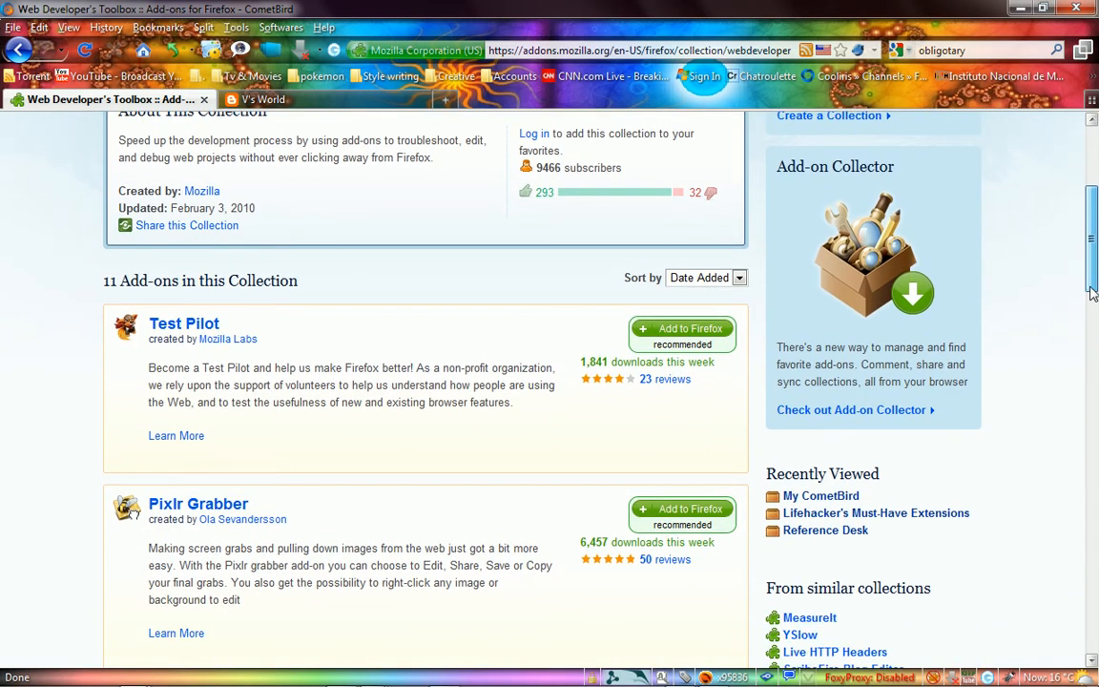
scroll("down", 3)
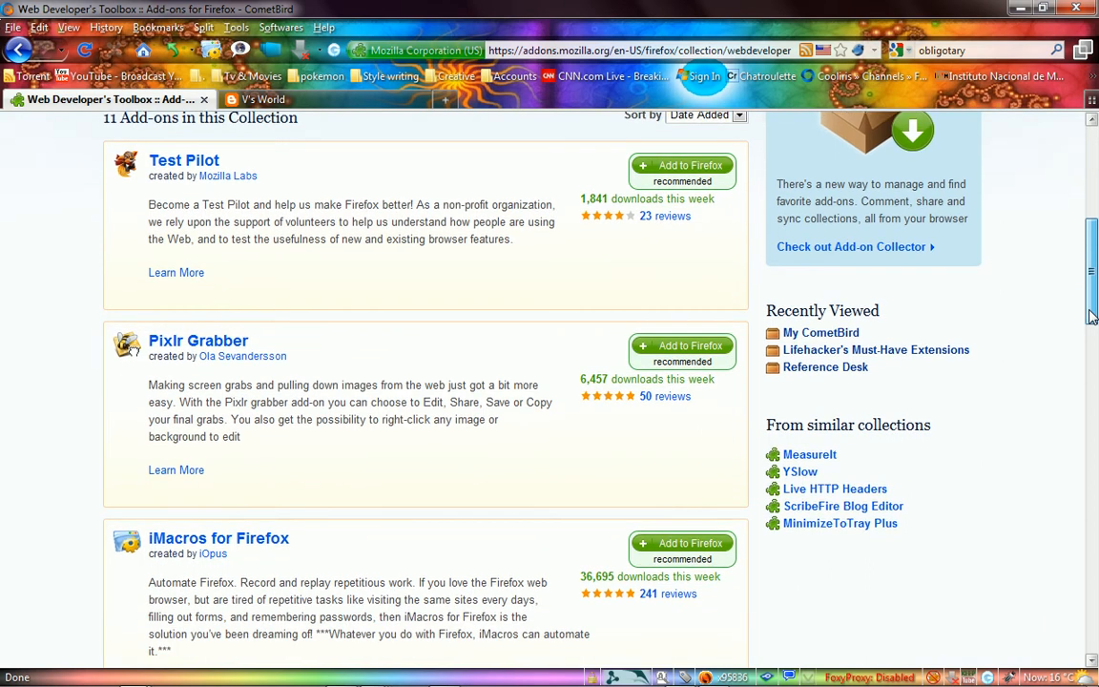
scroll("down", 3)
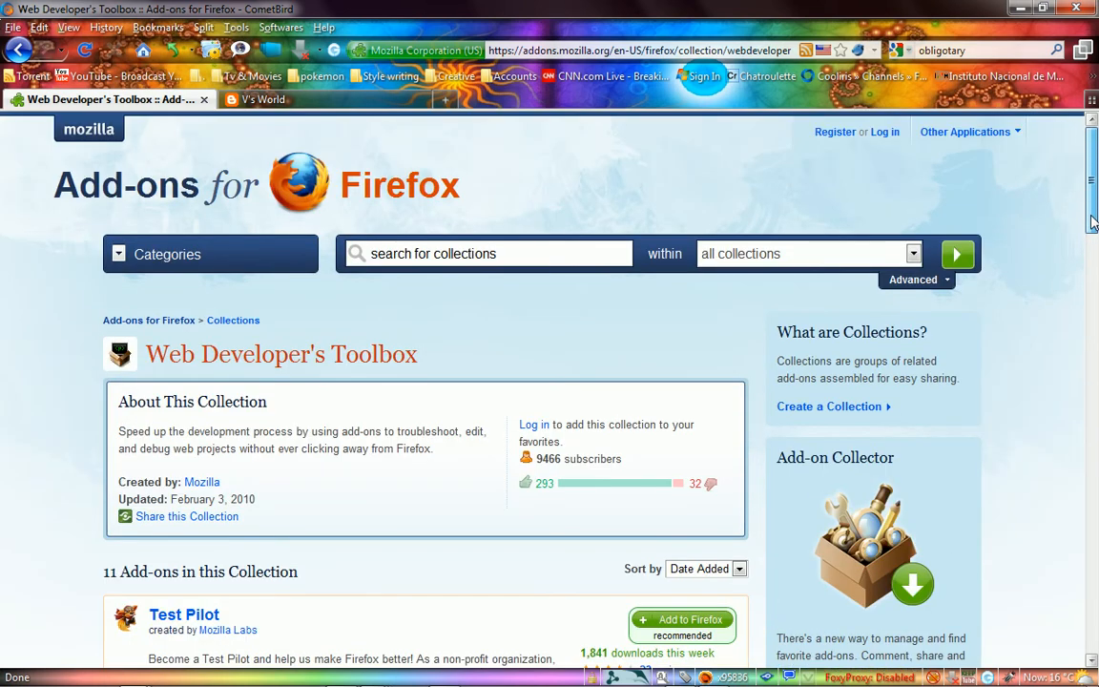
scroll("down", 3)
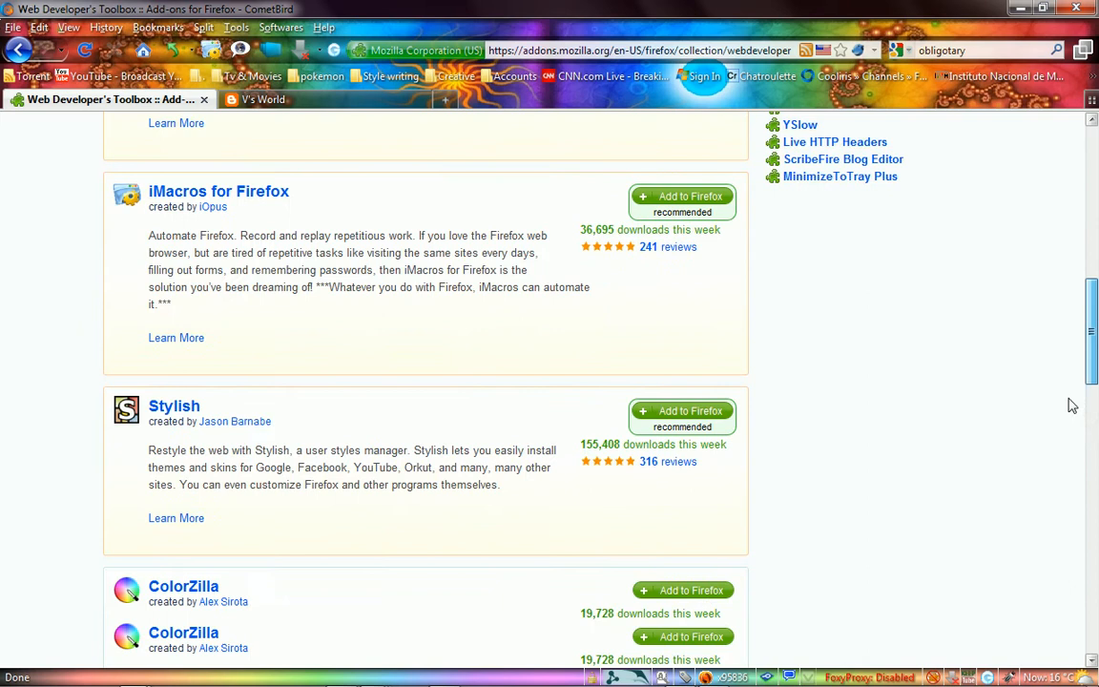
scroll("down", 3)
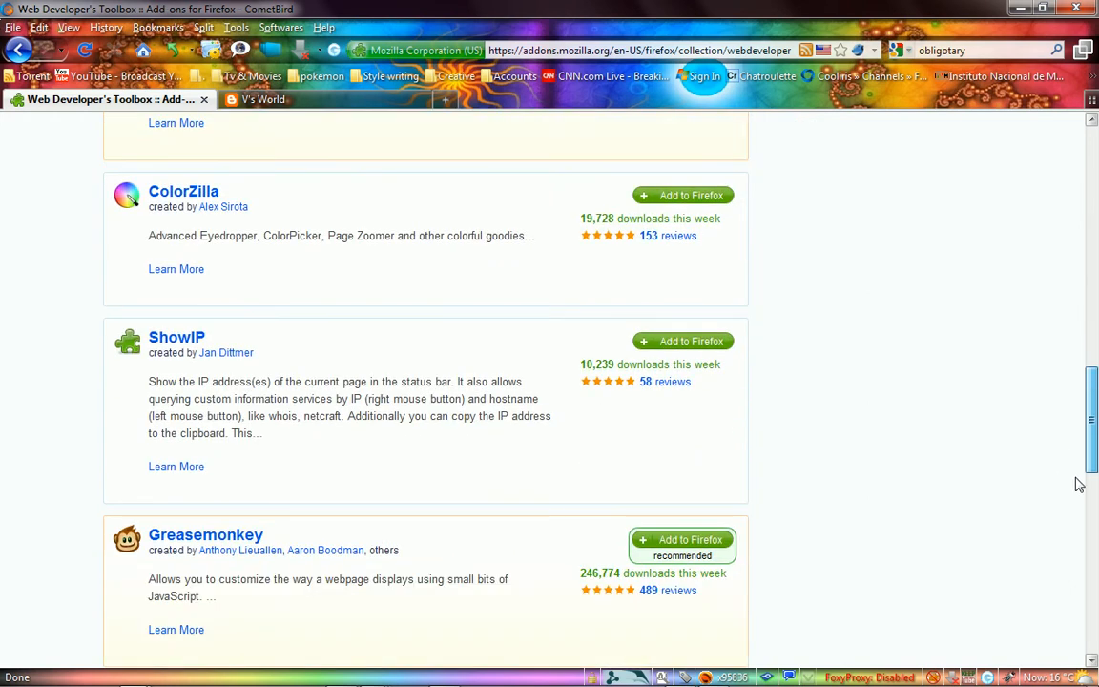
scroll("down", 3)
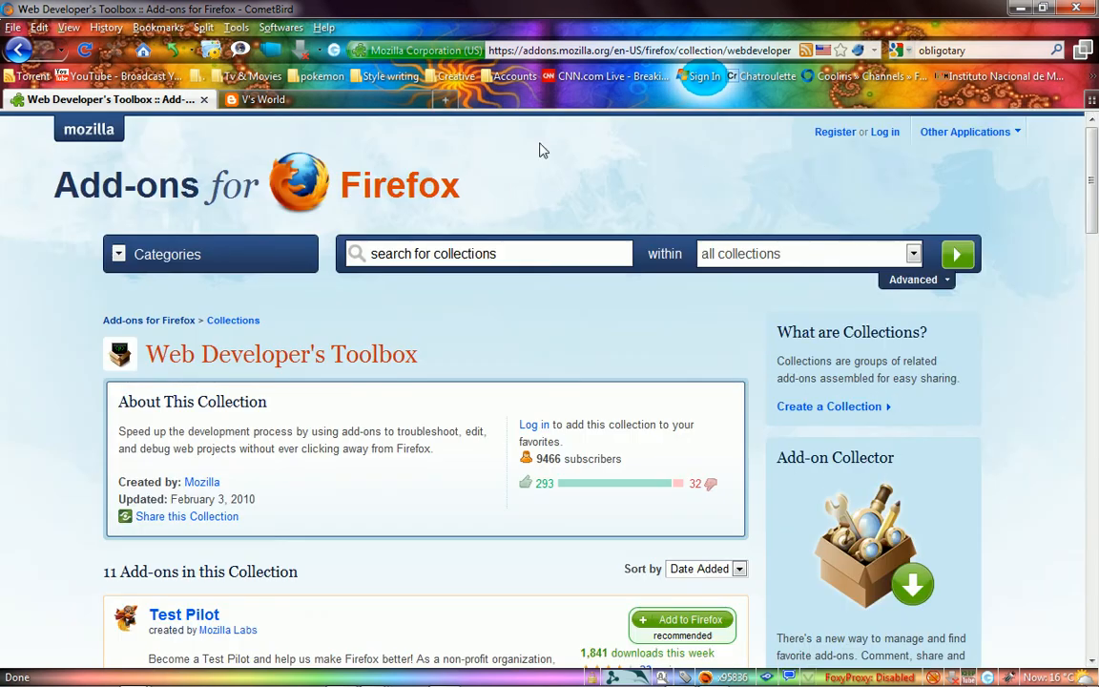
mouse_move(256, 141)
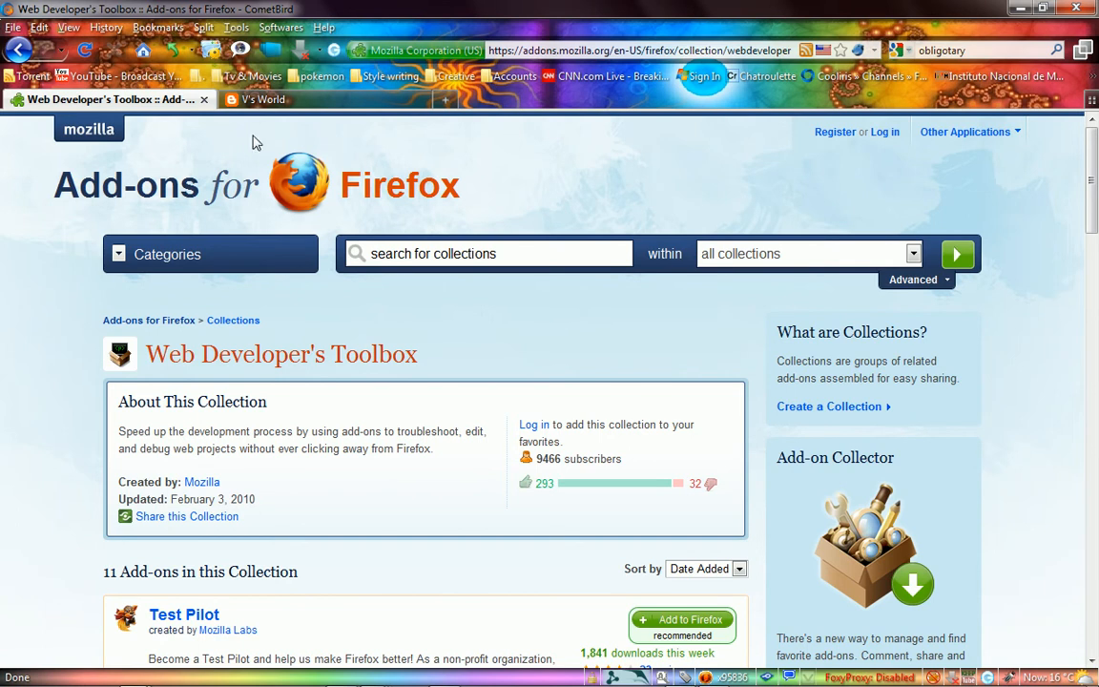
left_click(281, 27)
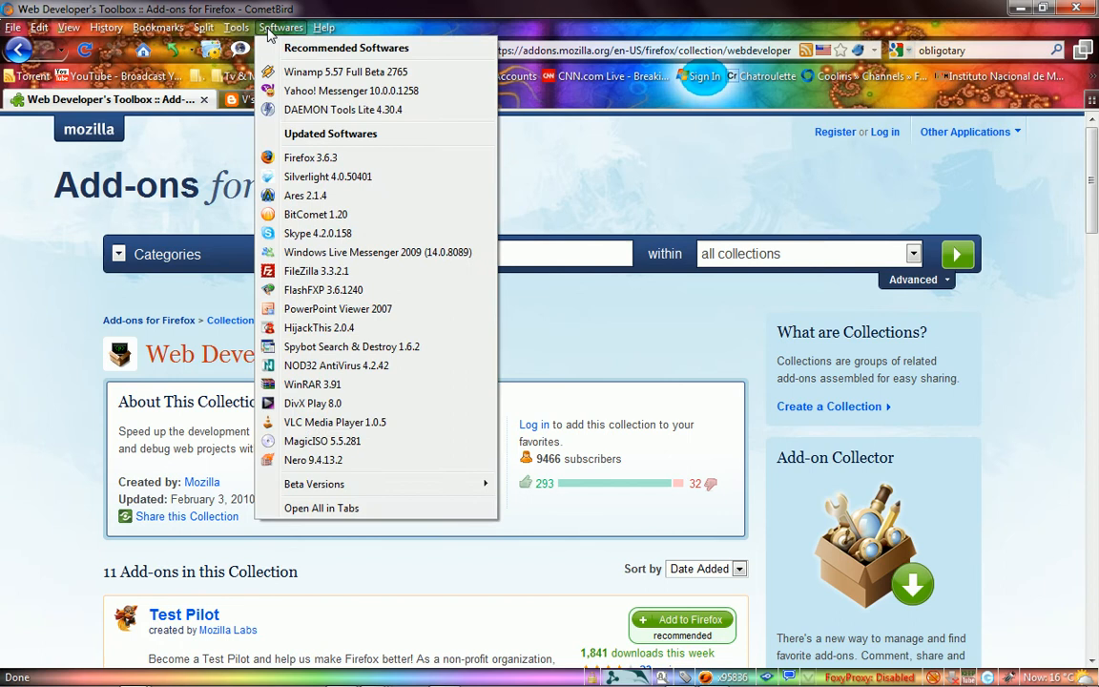
left_click(236, 27)
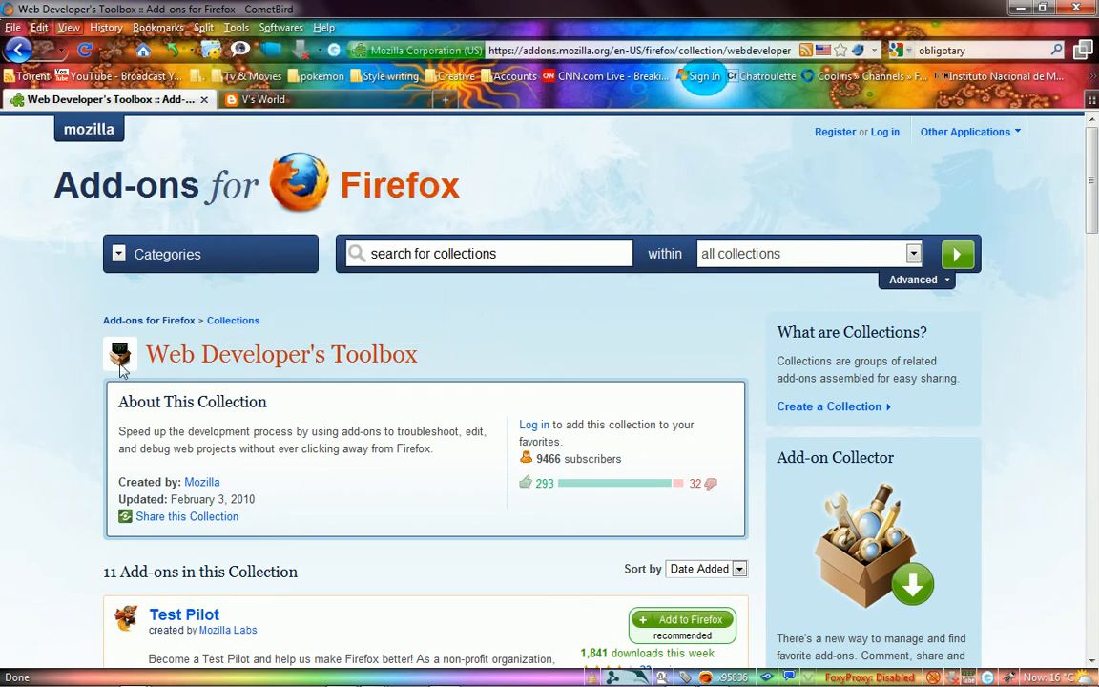
left_click(38, 27)
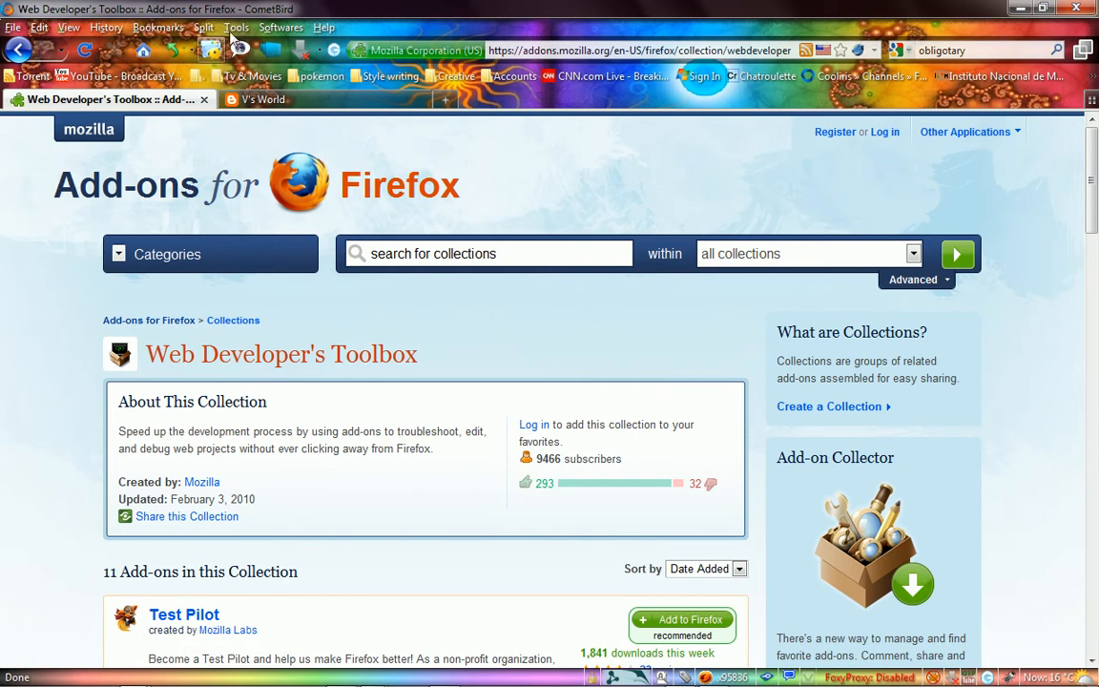
Step: Bring up the Add-ons manager from the Tools menu and scroll its Extensions list
left_click(236, 27)
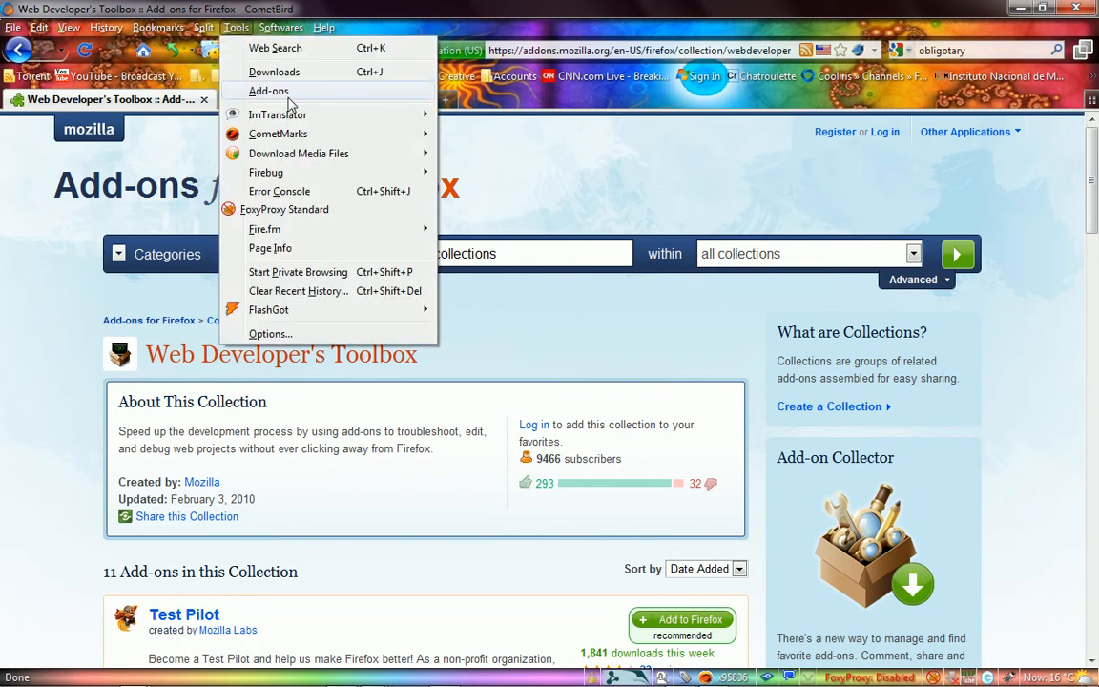
left_click(267, 90)
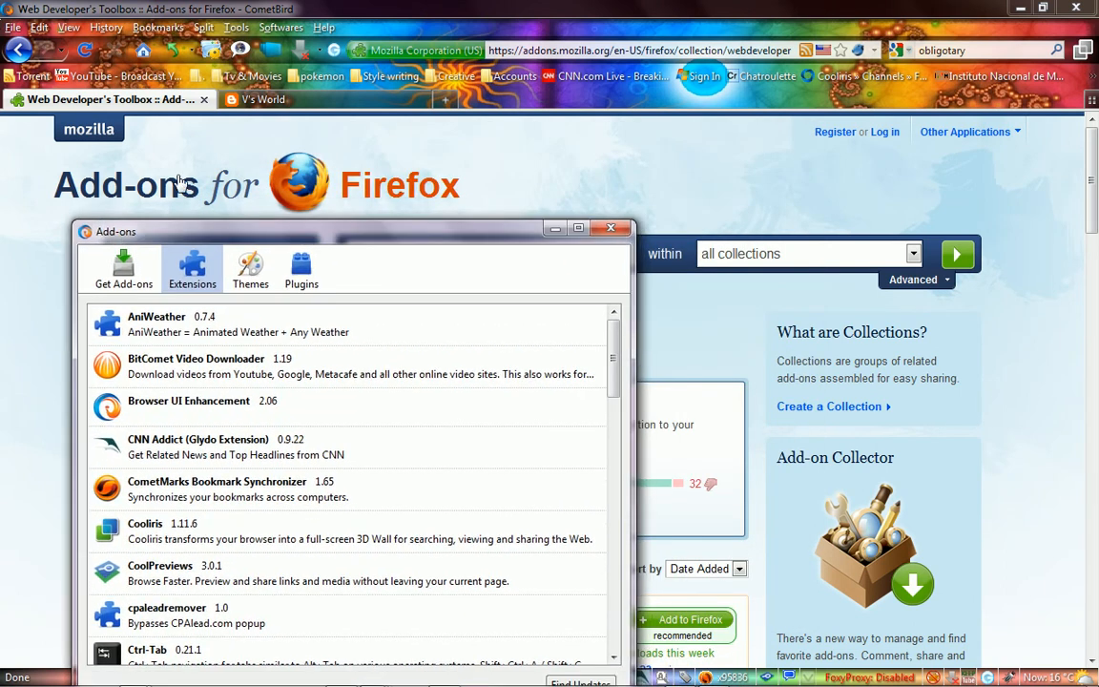
left_click_drag(353, 230, 385, 177)
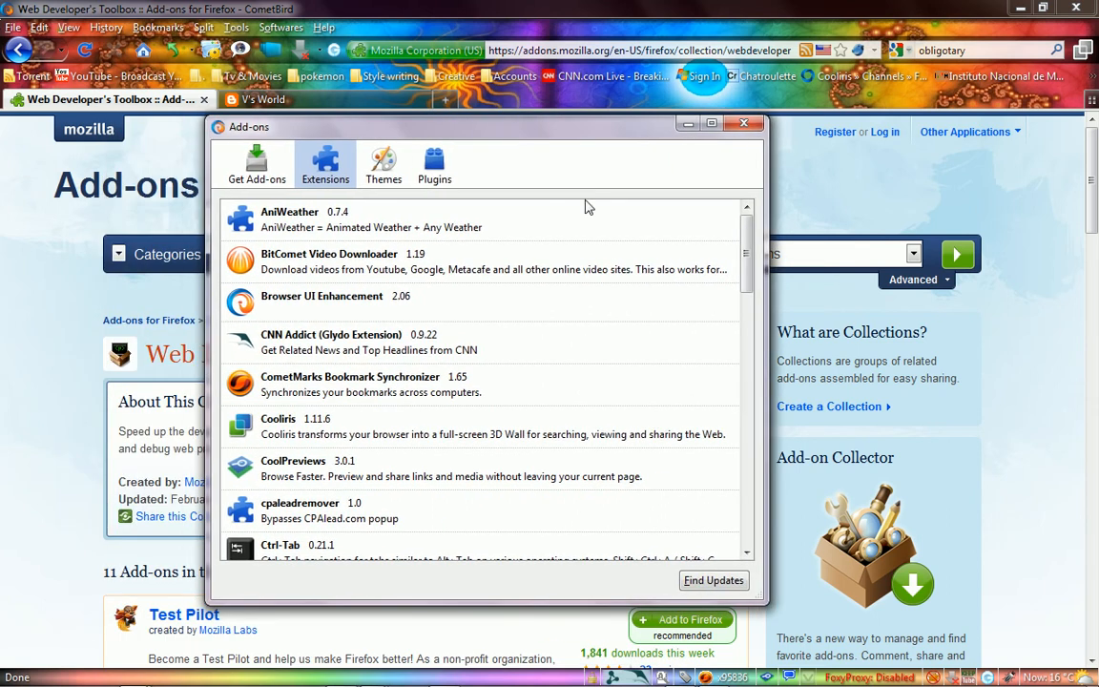
mouse_move(731, 263)
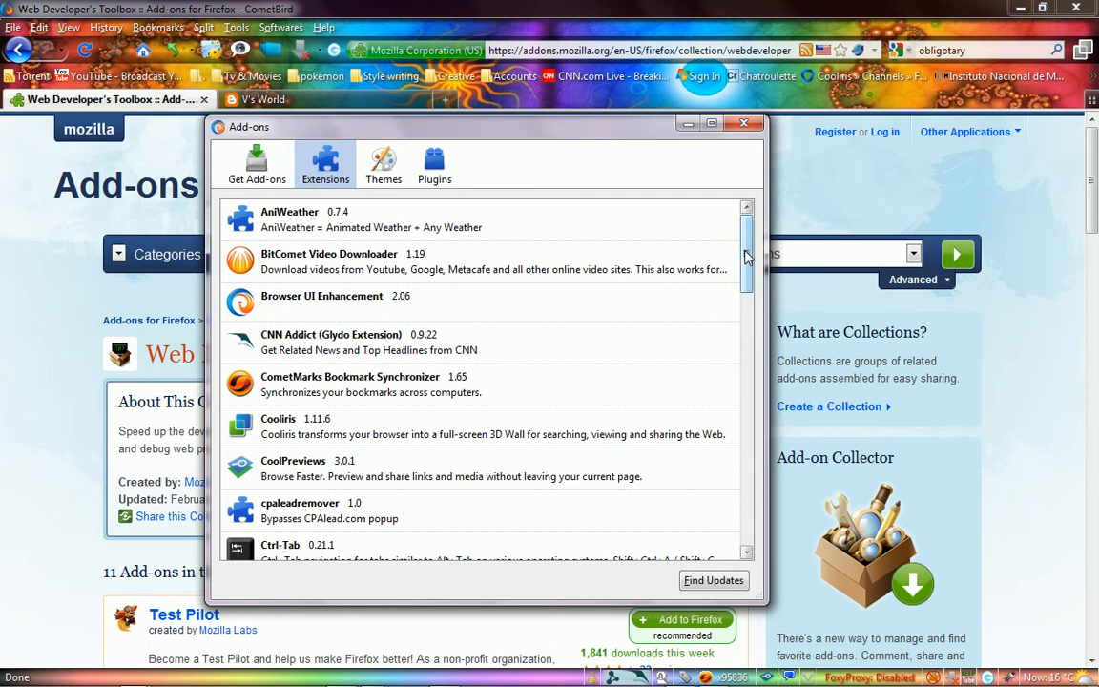
scroll("down", 3)
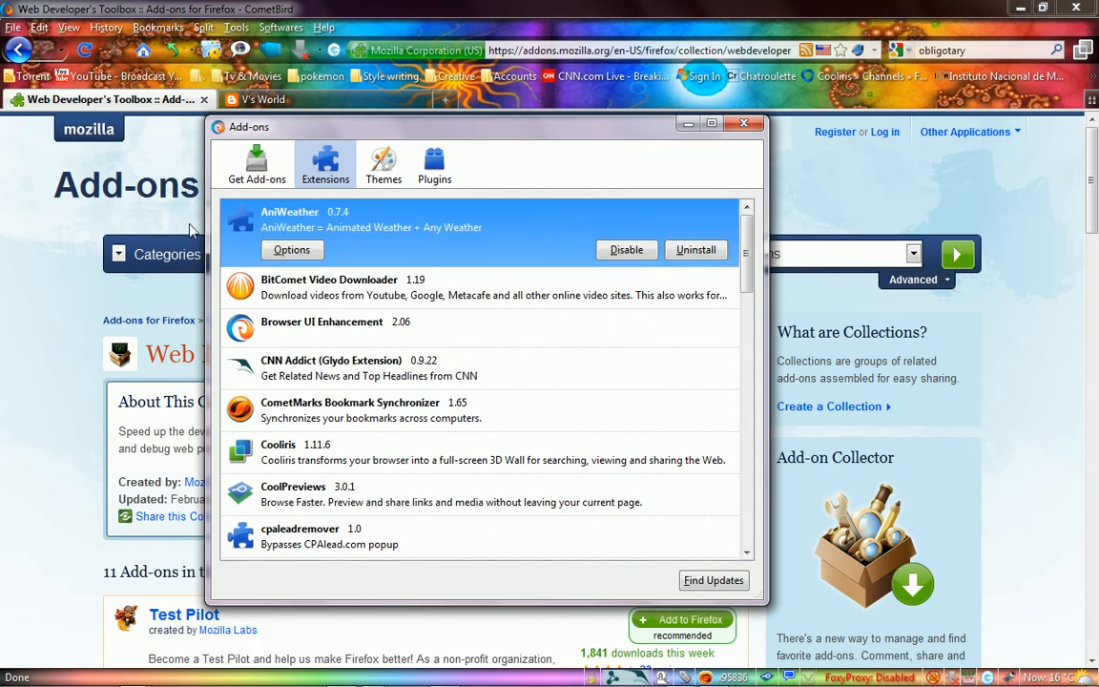
mouse_move(288, 233)
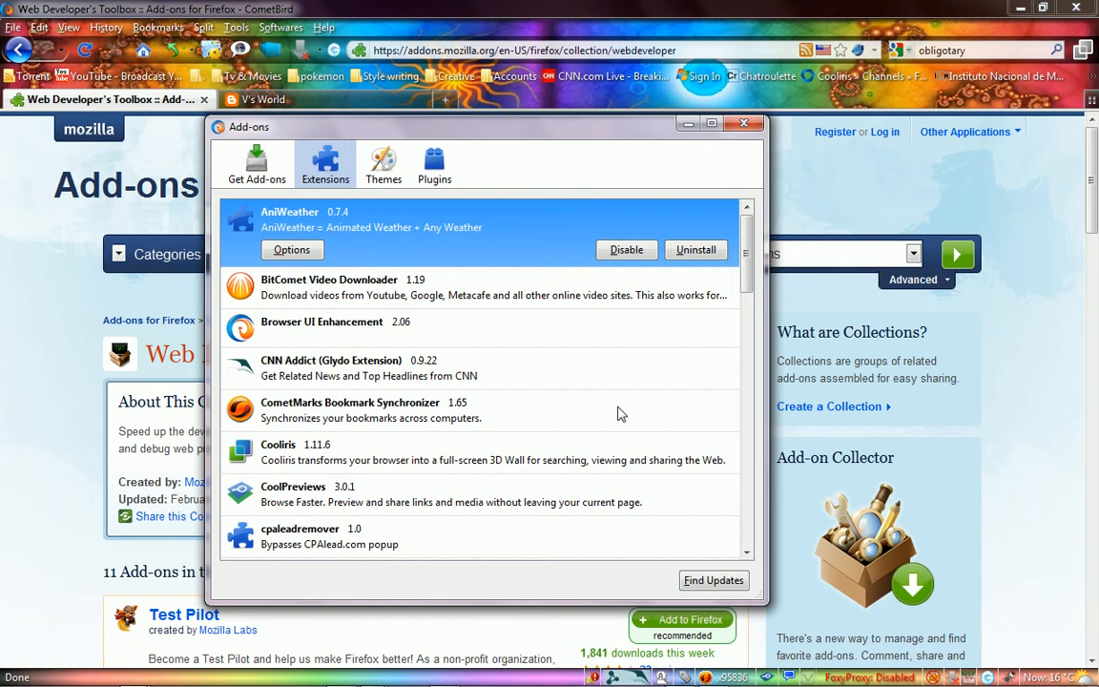
mouse_move(400, 309)
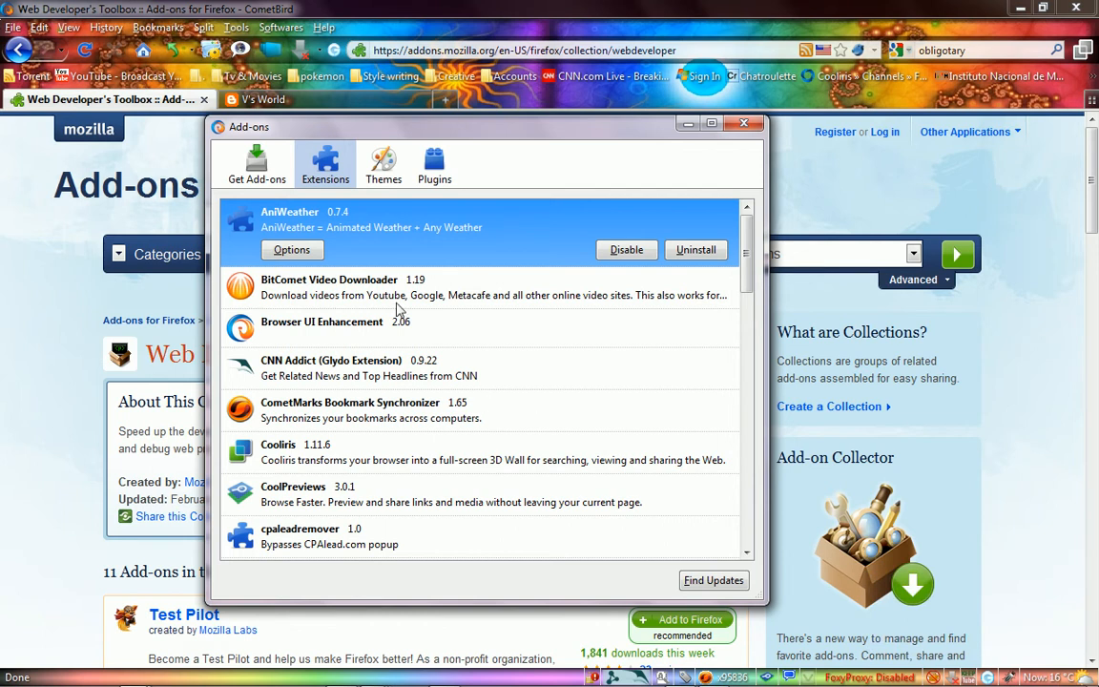
Step: Select Browser UI Enhancement and CNN Addict, then scroll on to CoolPreviews
left_click(321, 320)
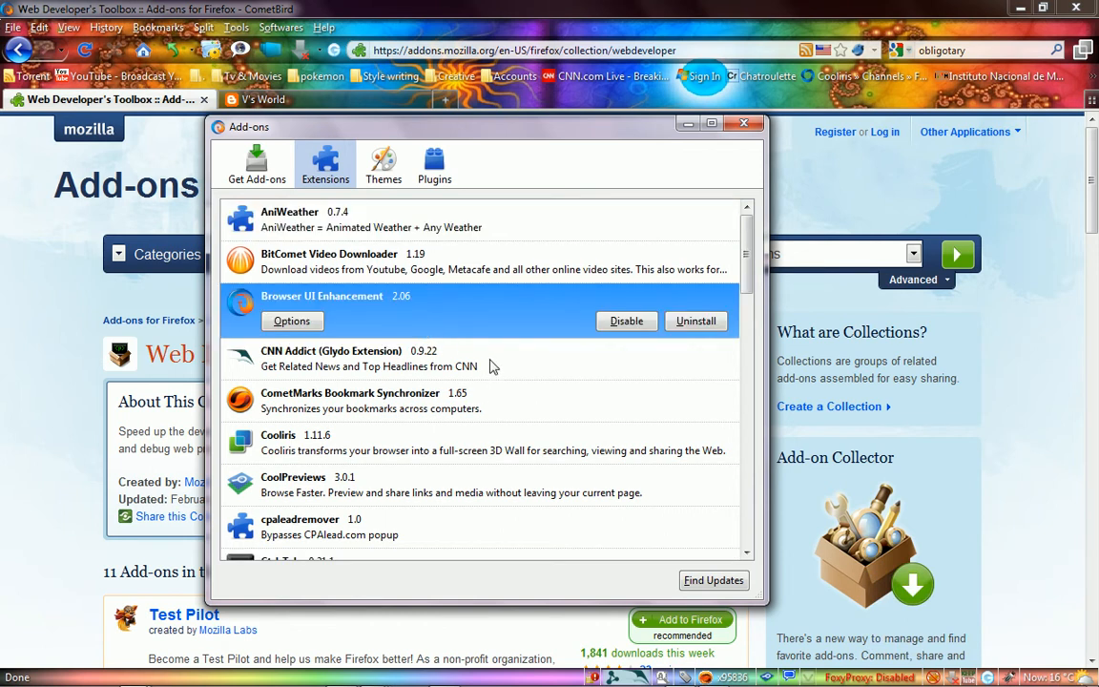
left_click(381, 342)
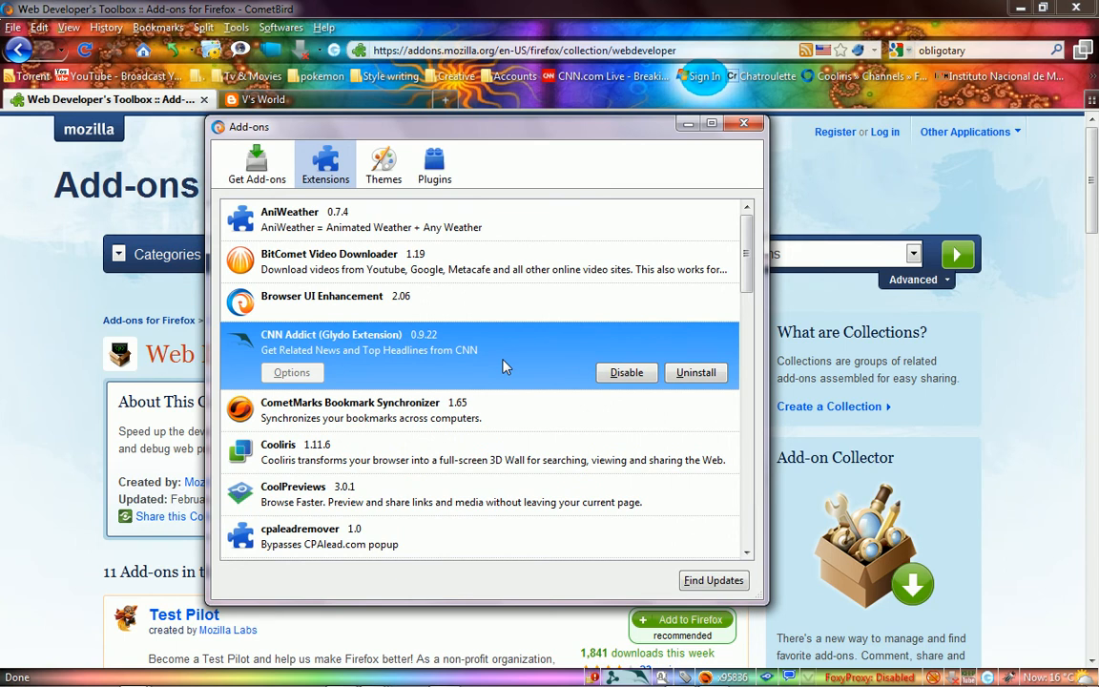
left_click(321, 296)
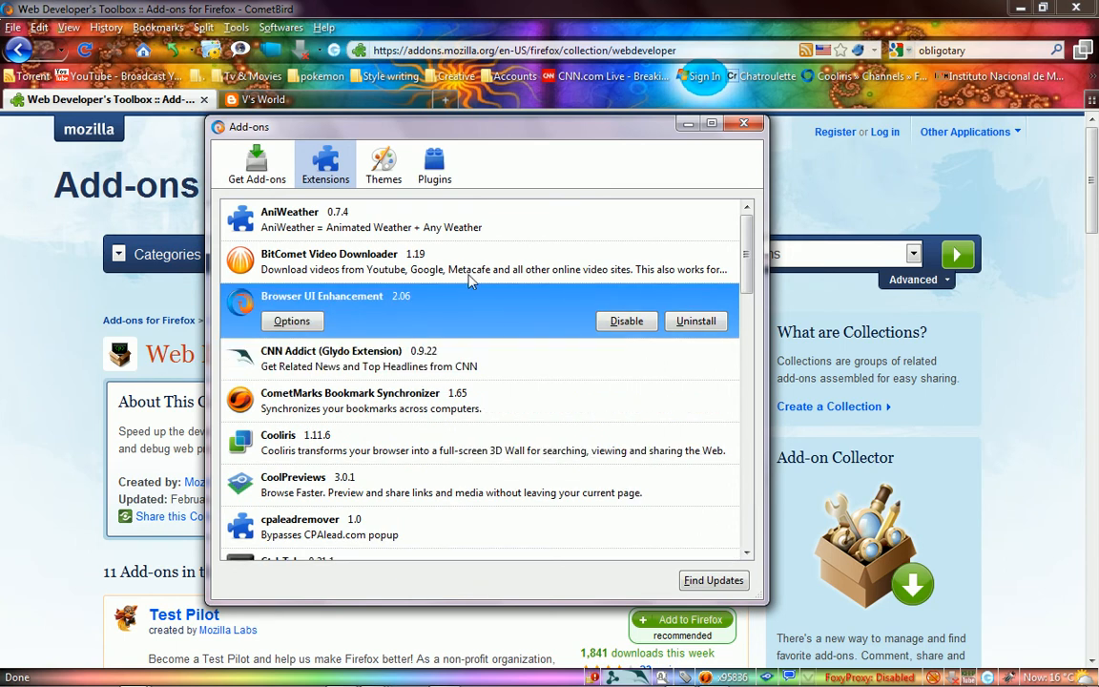
mouse_move(706, 294)
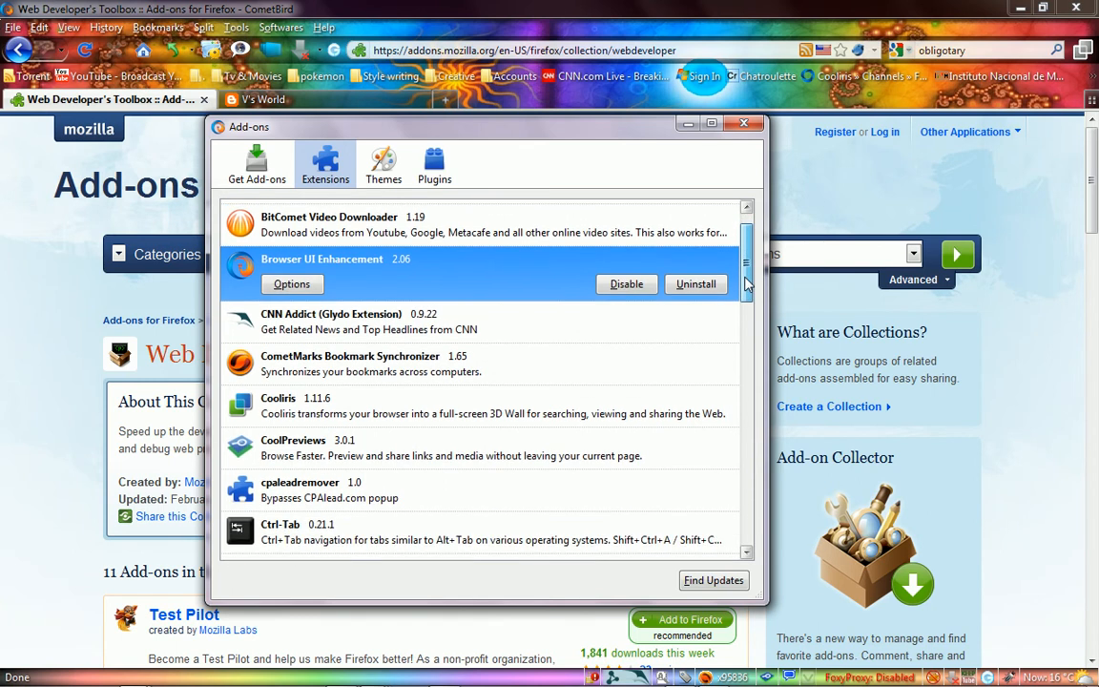
scroll("down", 3)
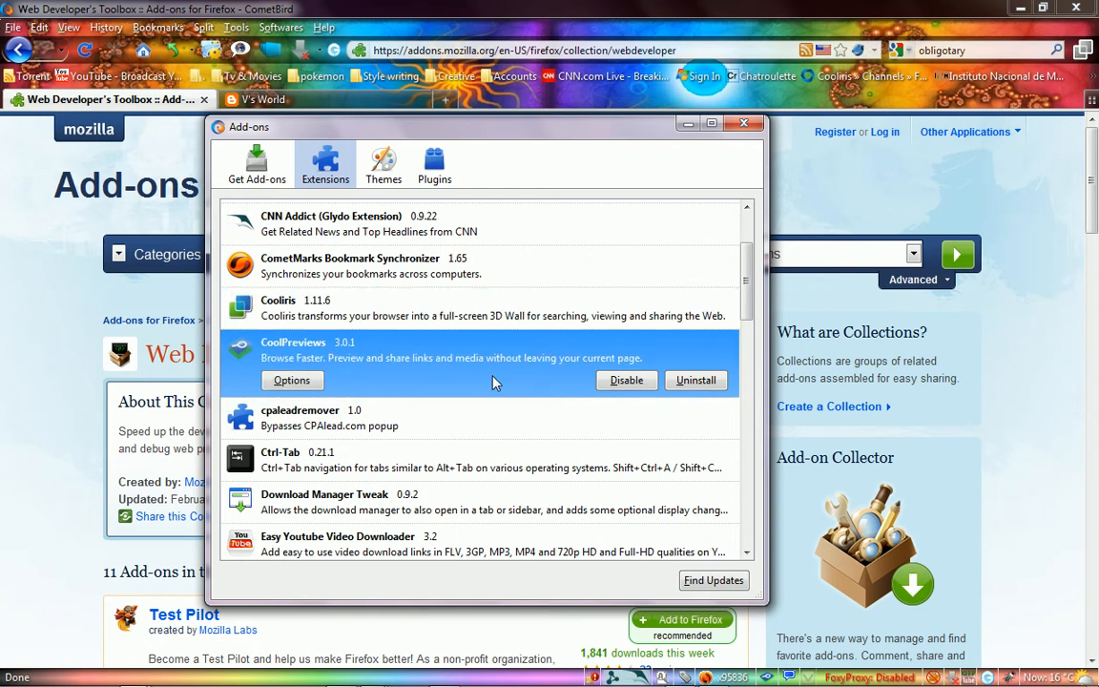
mouse_move(534, 297)
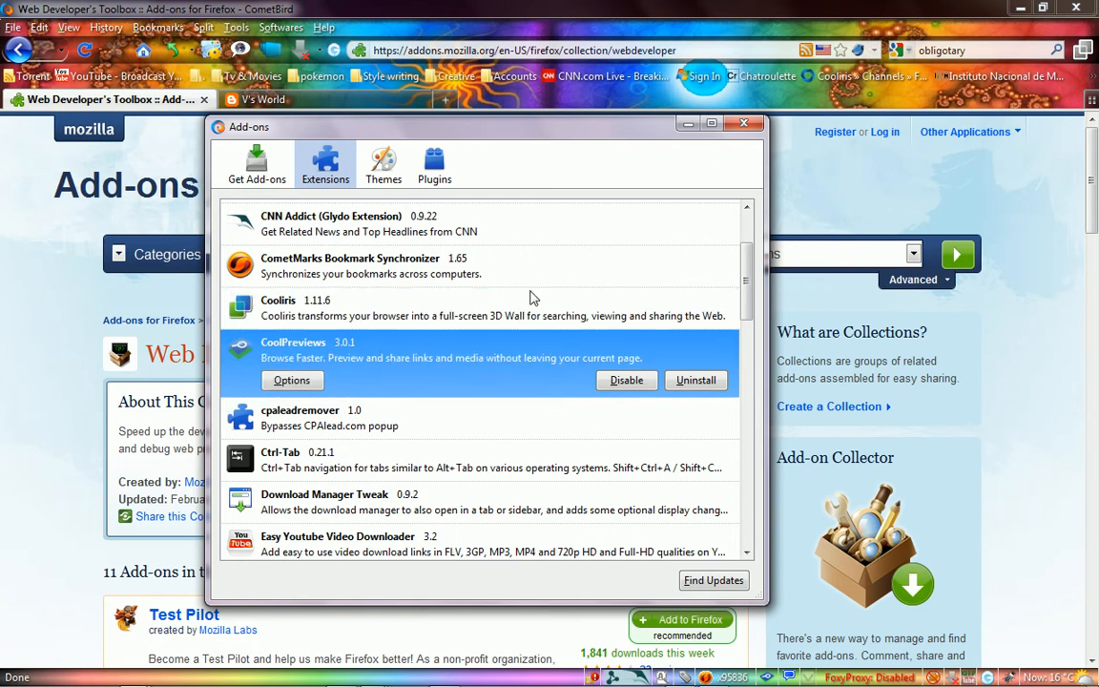
mouse_move(629, 156)
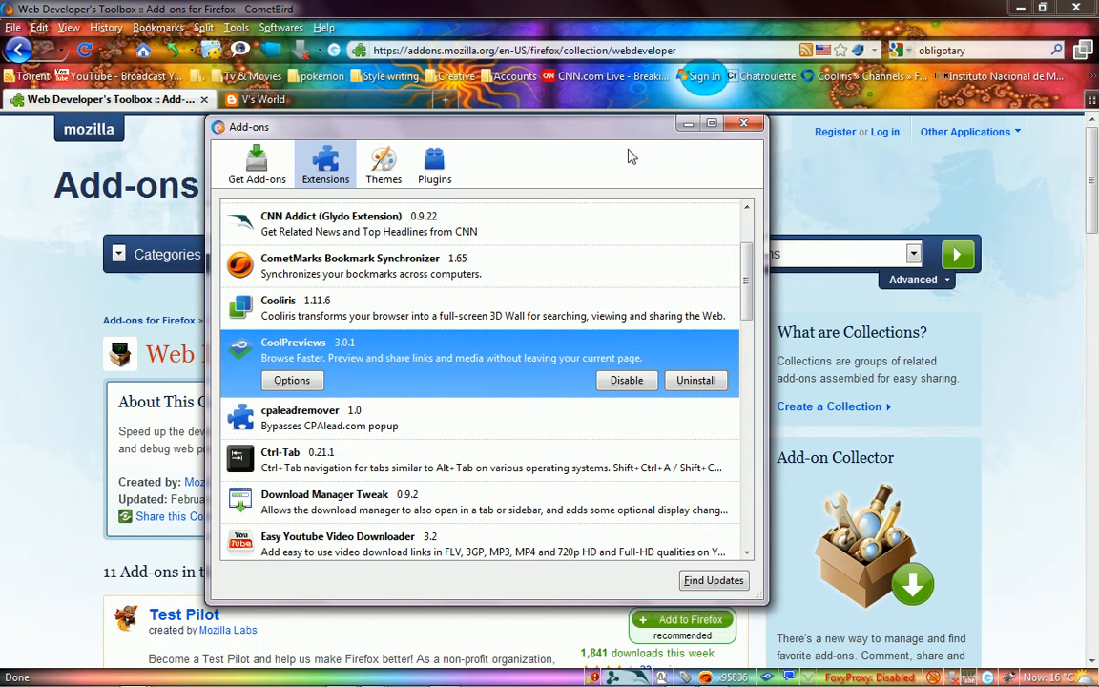
mouse_move(391, 130)
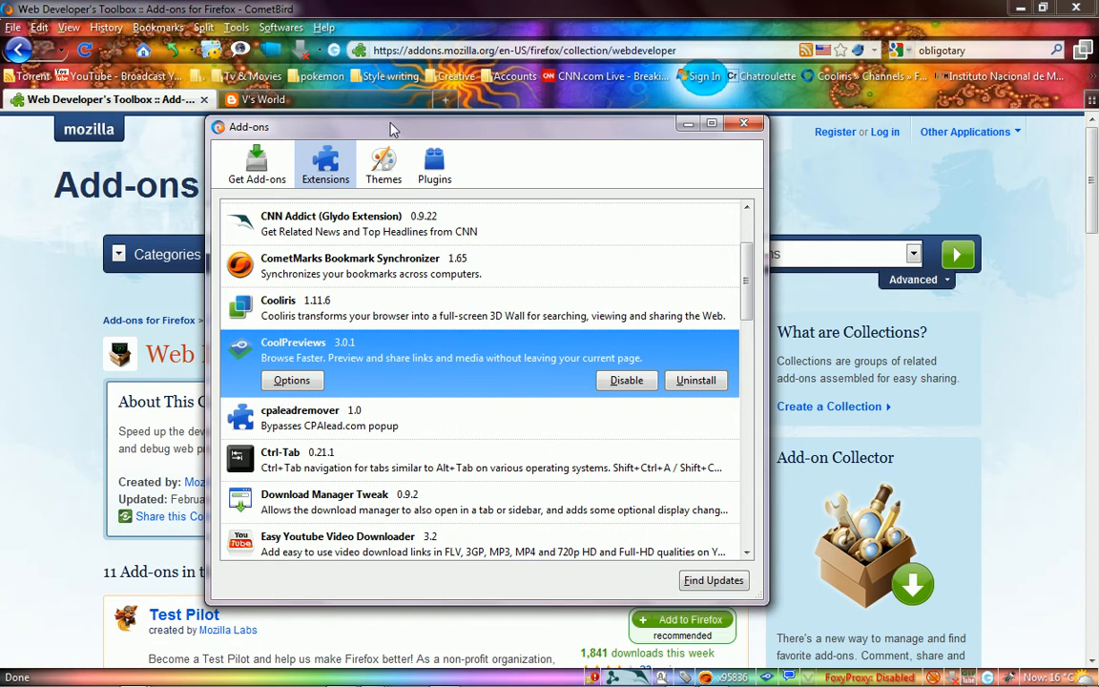
mouse_move(431, 130)
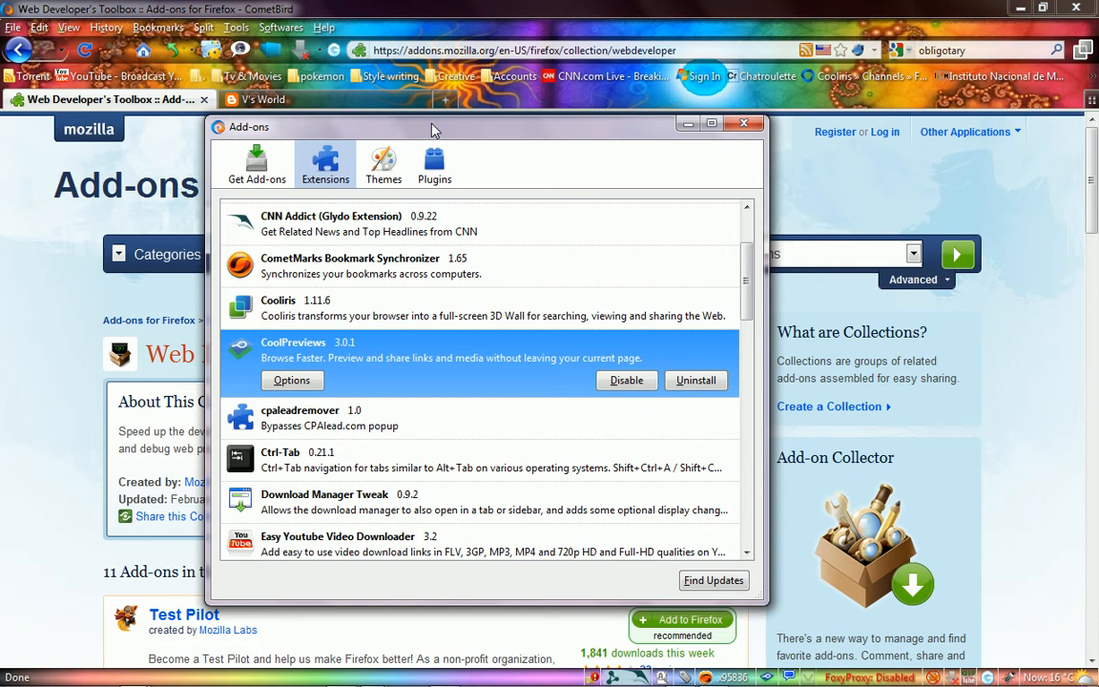
Step: Close the Add-ons manager, scroll the CoolPreviews link preview and close it
left_click(744, 122)
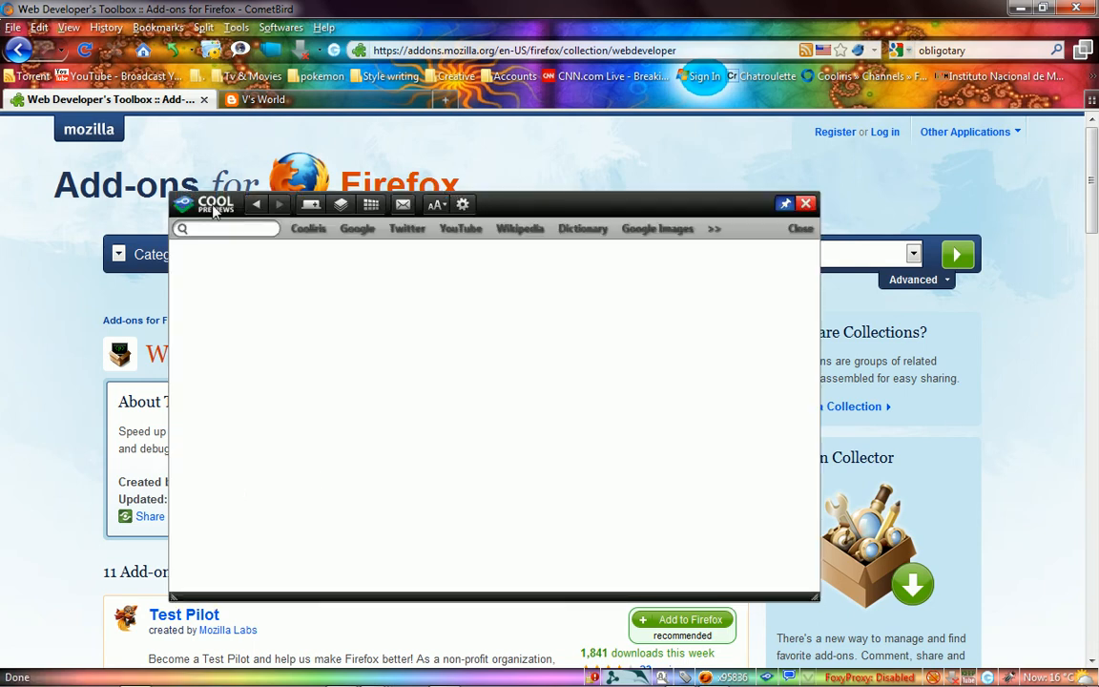
mouse_move(679, 595)
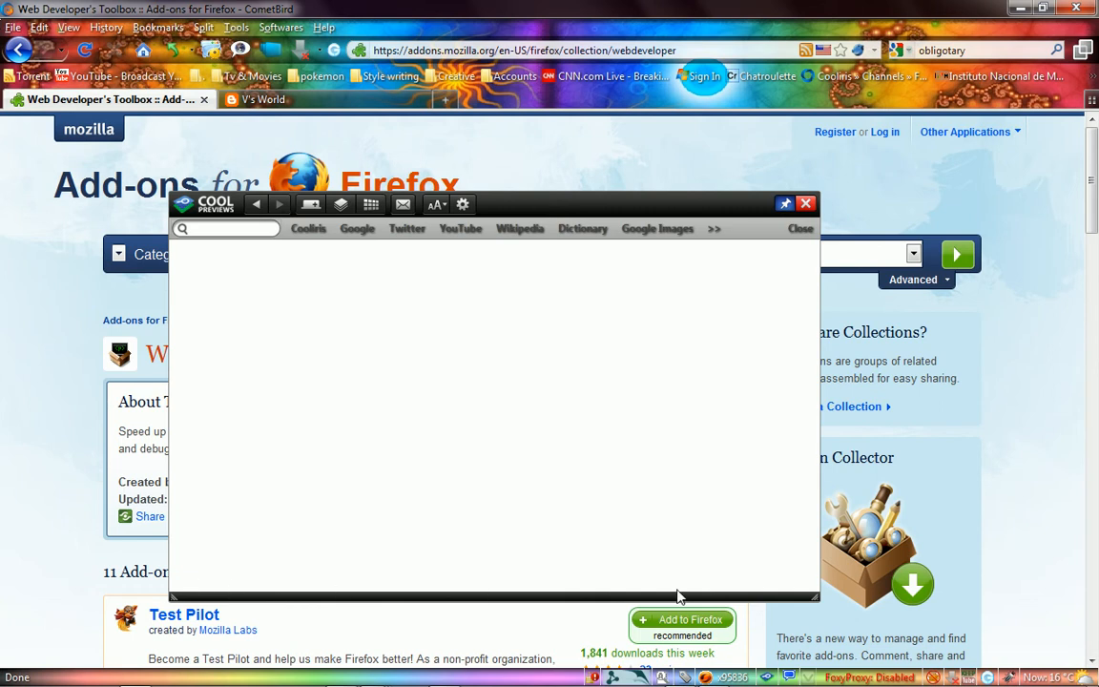
mouse_move(614, 405)
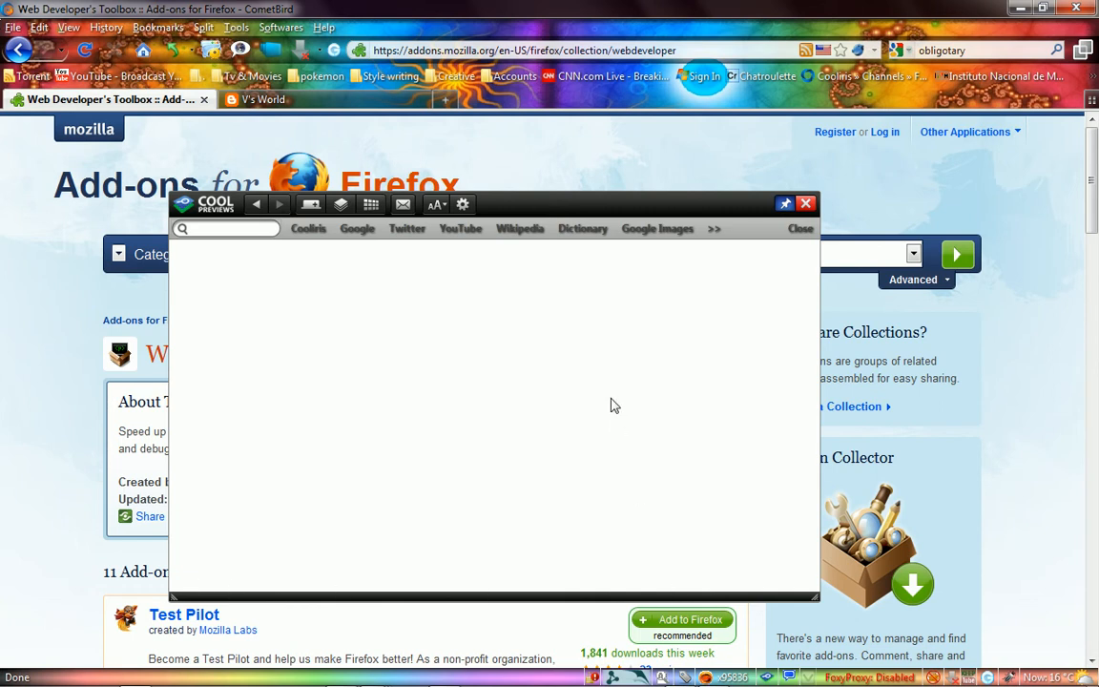
mouse_move(496, 320)
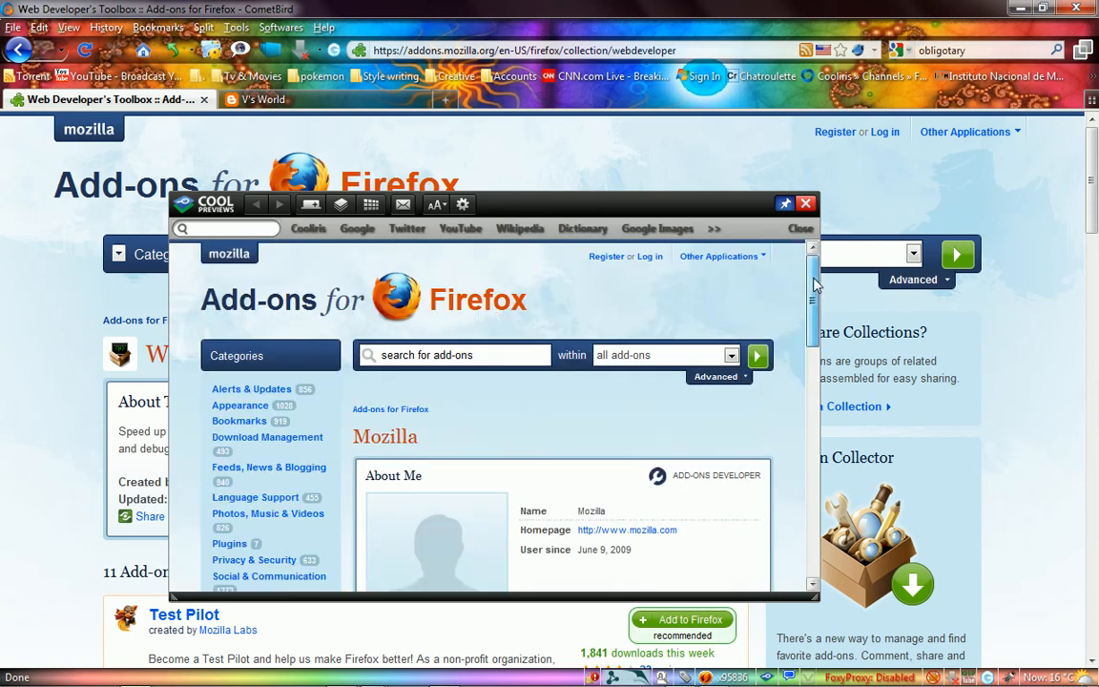
scroll("down", 3)
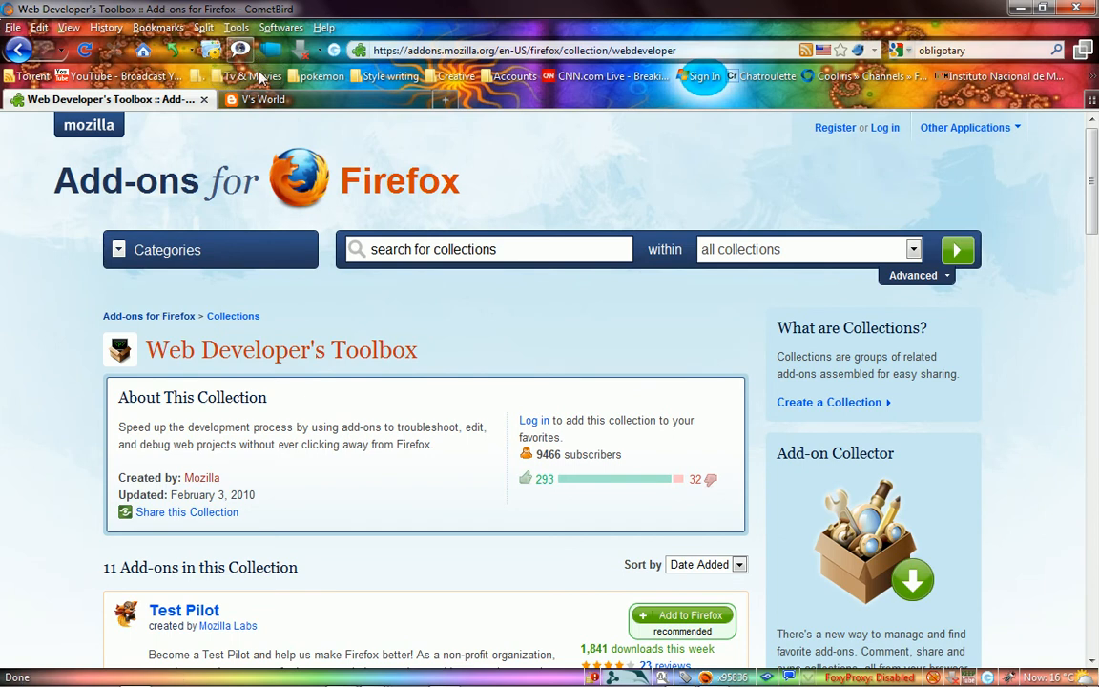
left_click(237, 27)
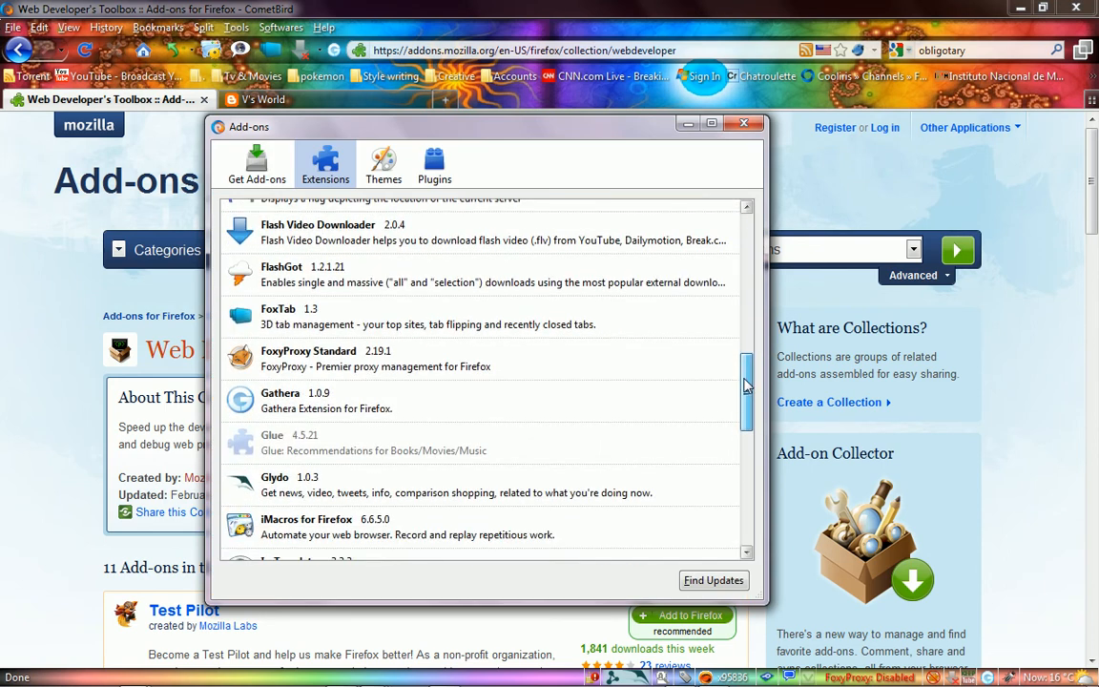
scroll("down", 3)
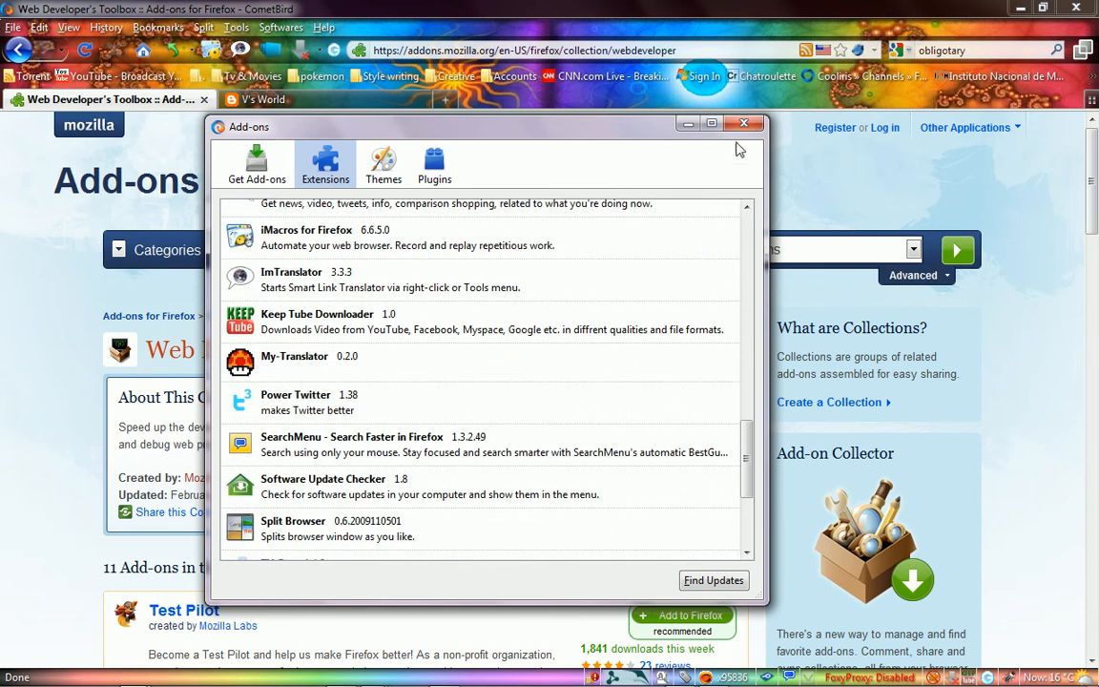
left_click(744, 122)
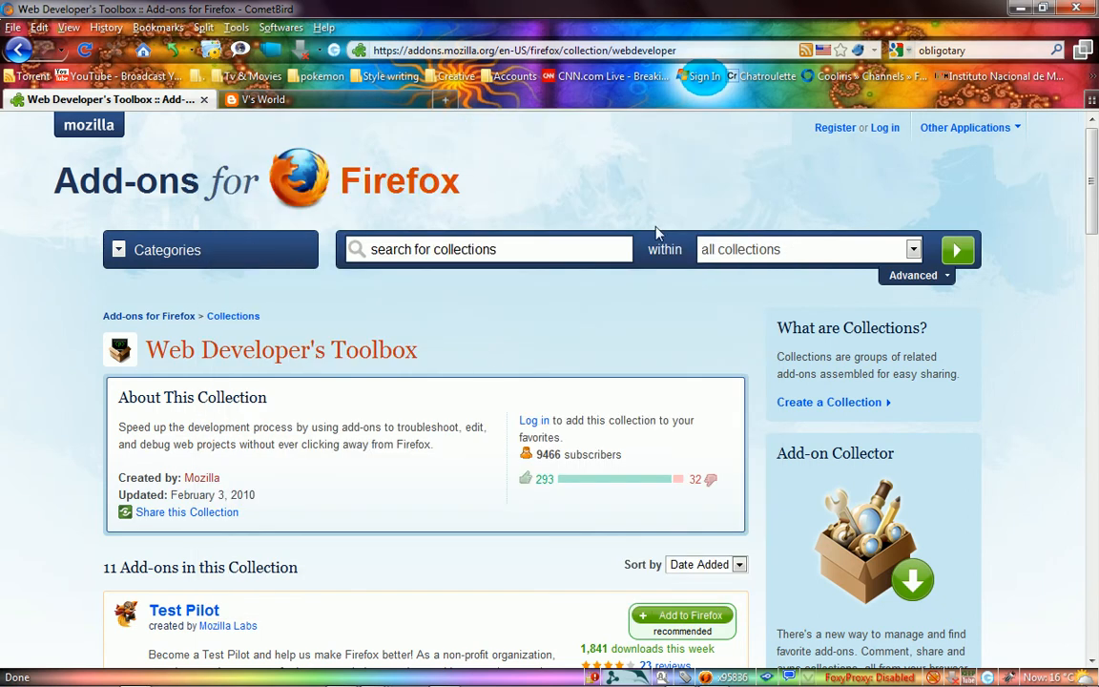
Step: Select the word Toolbox in the collection title and show SearchMenu's shopping searches
double_click(393, 351)
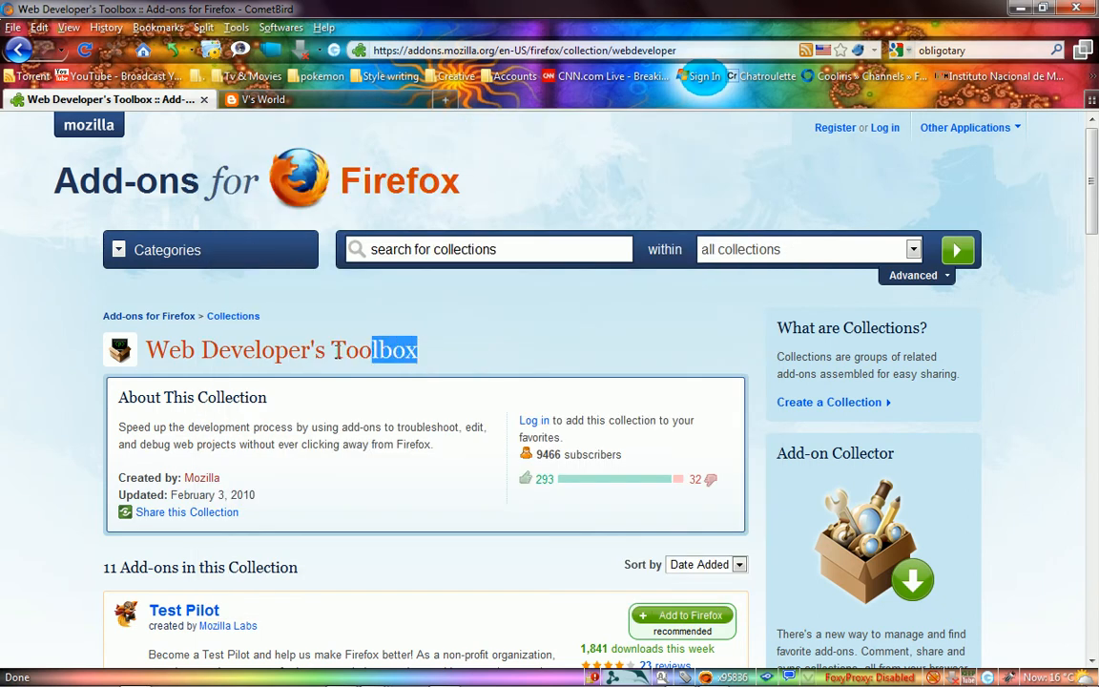
double_click(374, 349)
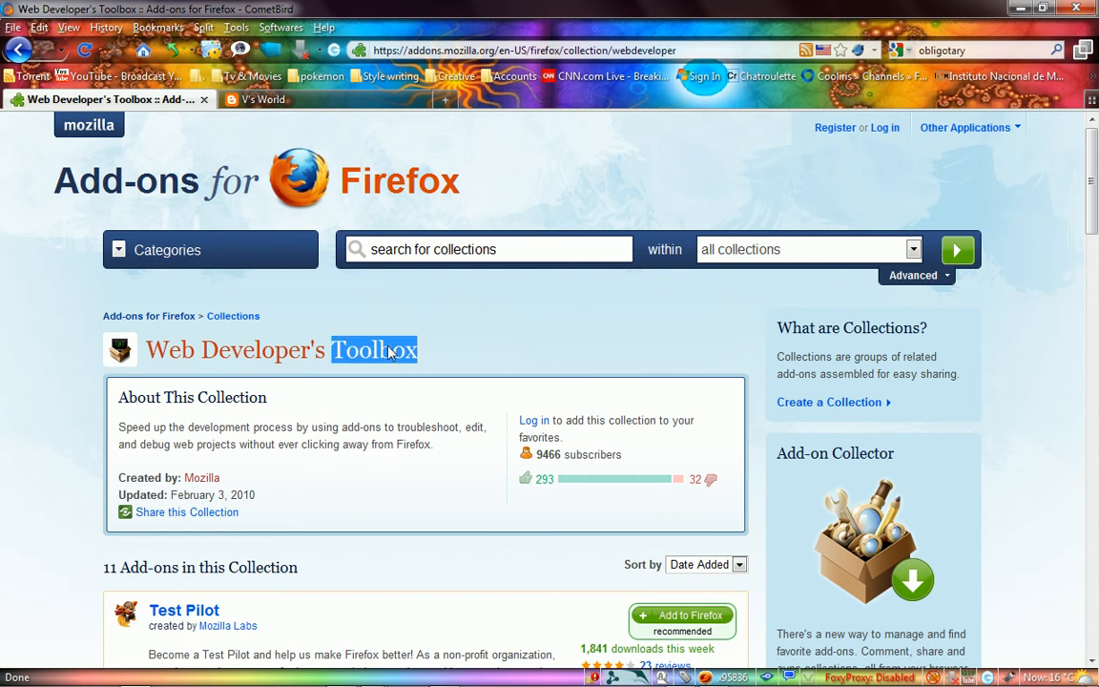
right_click(373, 351)
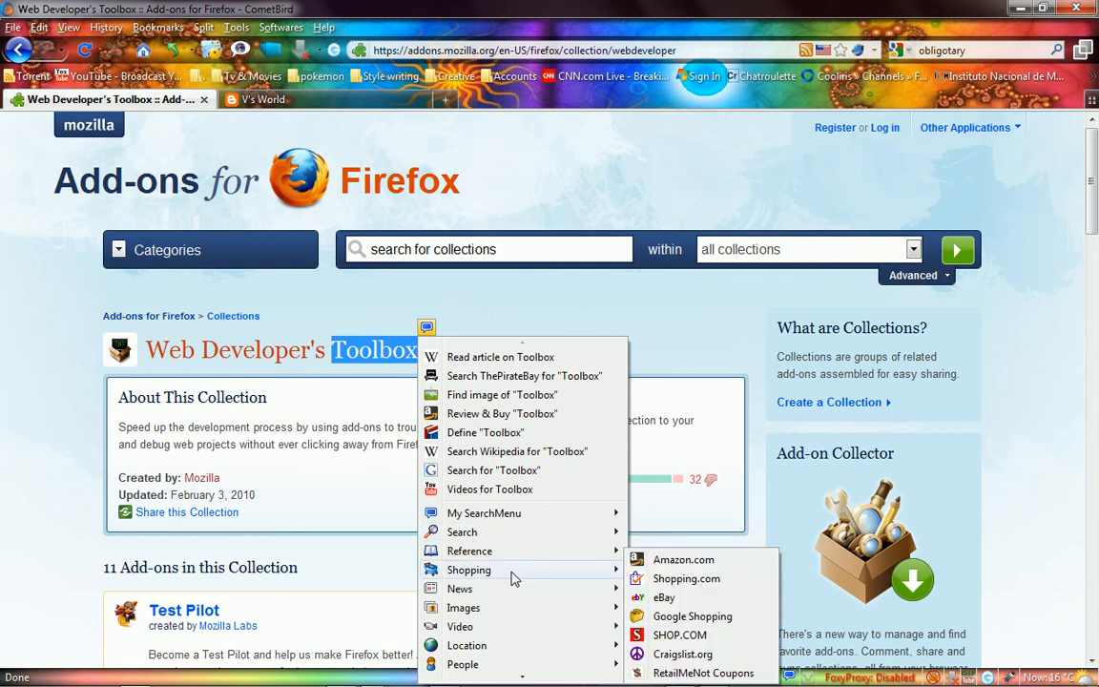
Step: Search Amazon for Toolbox in a new tab, then return to the collection page
left_click(683, 559)
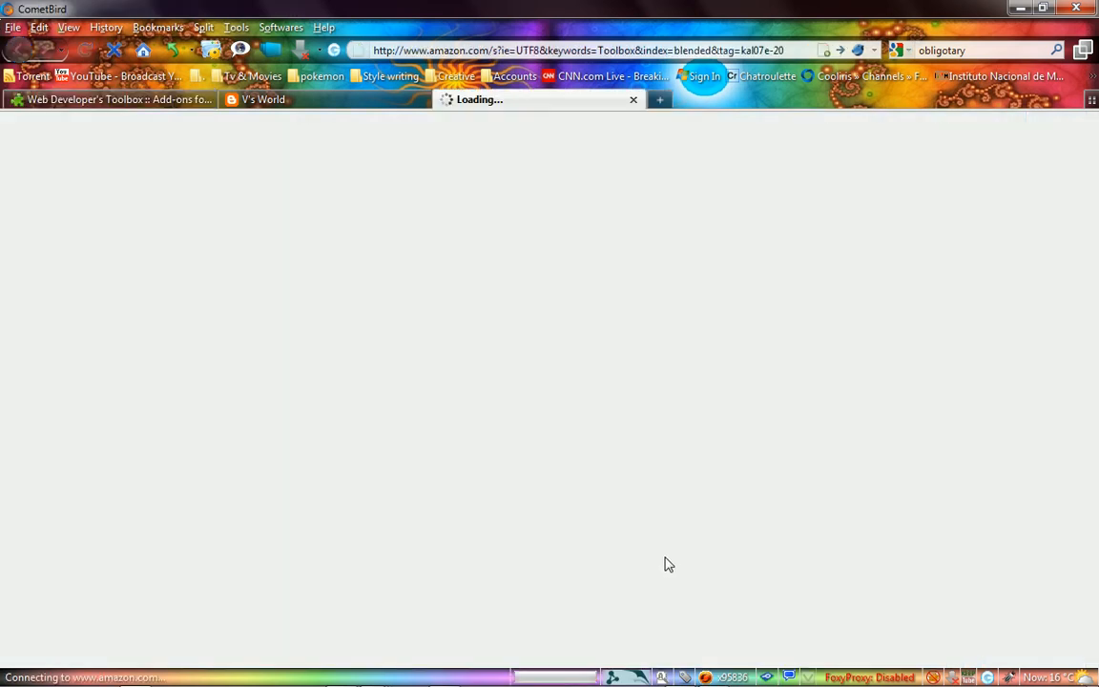
mouse_move(488, 351)
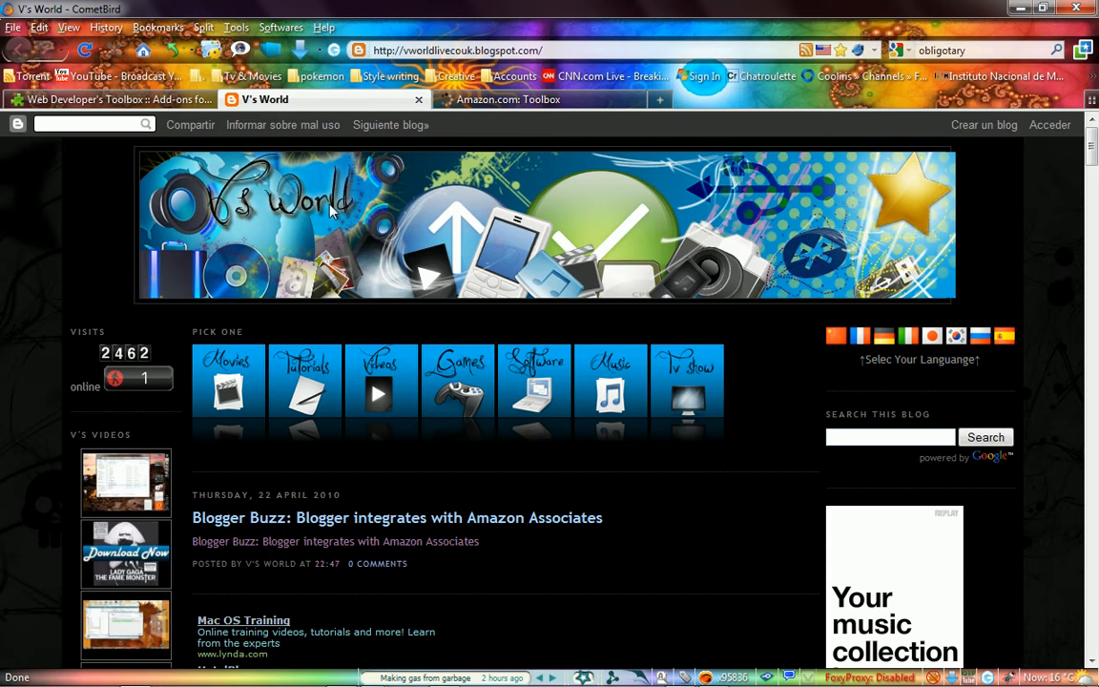
mouse_move(168, 103)
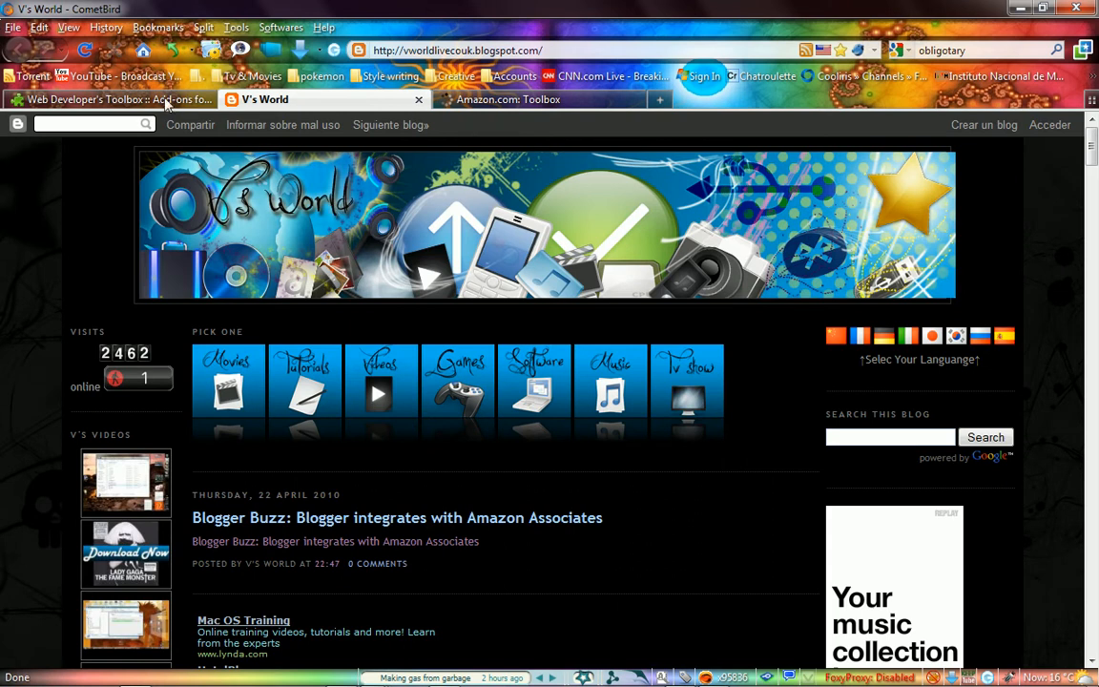
left_click(110, 100)
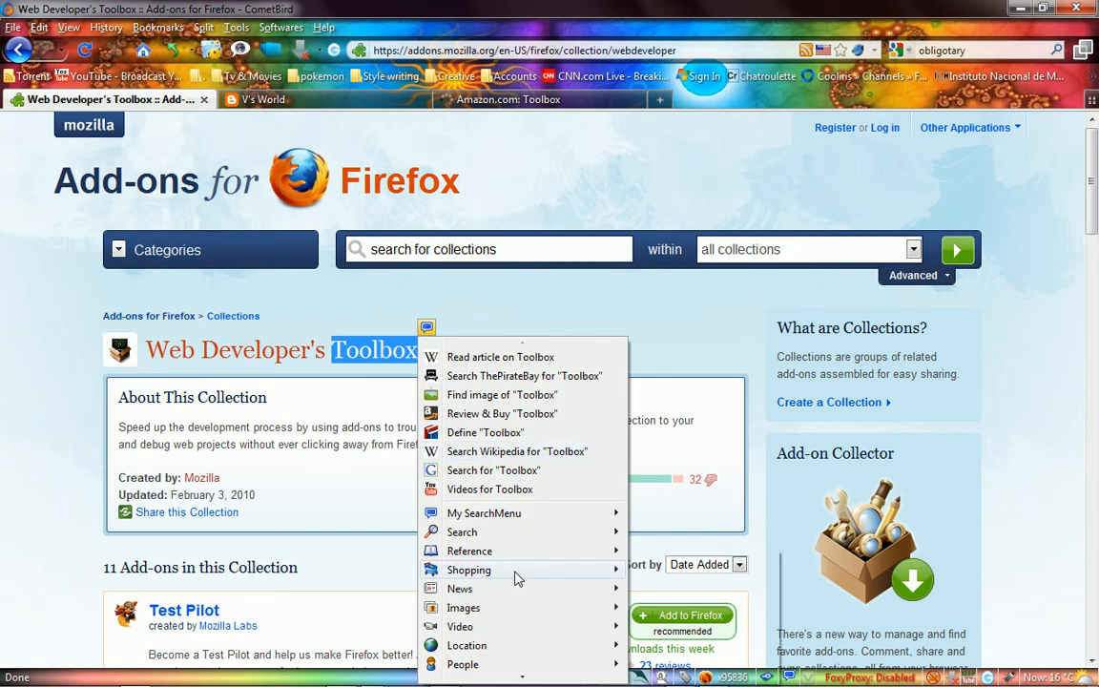
mouse_move(486, 607)
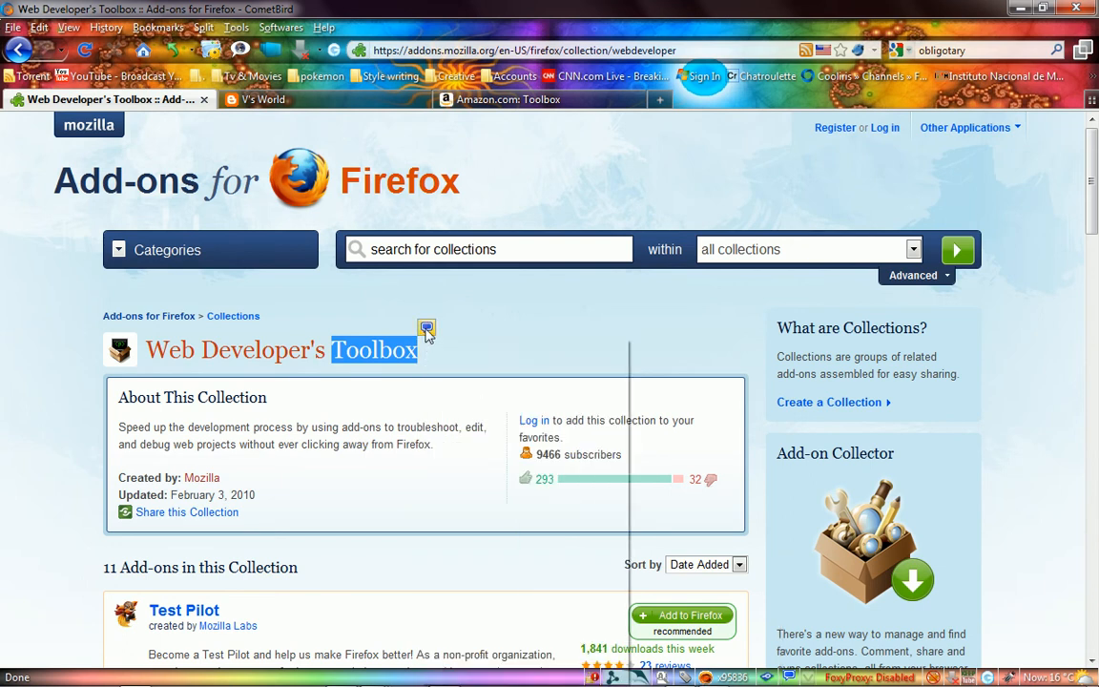
Step: Run a SearchMenu image search for the word Toolbox
right_click(373, 349)
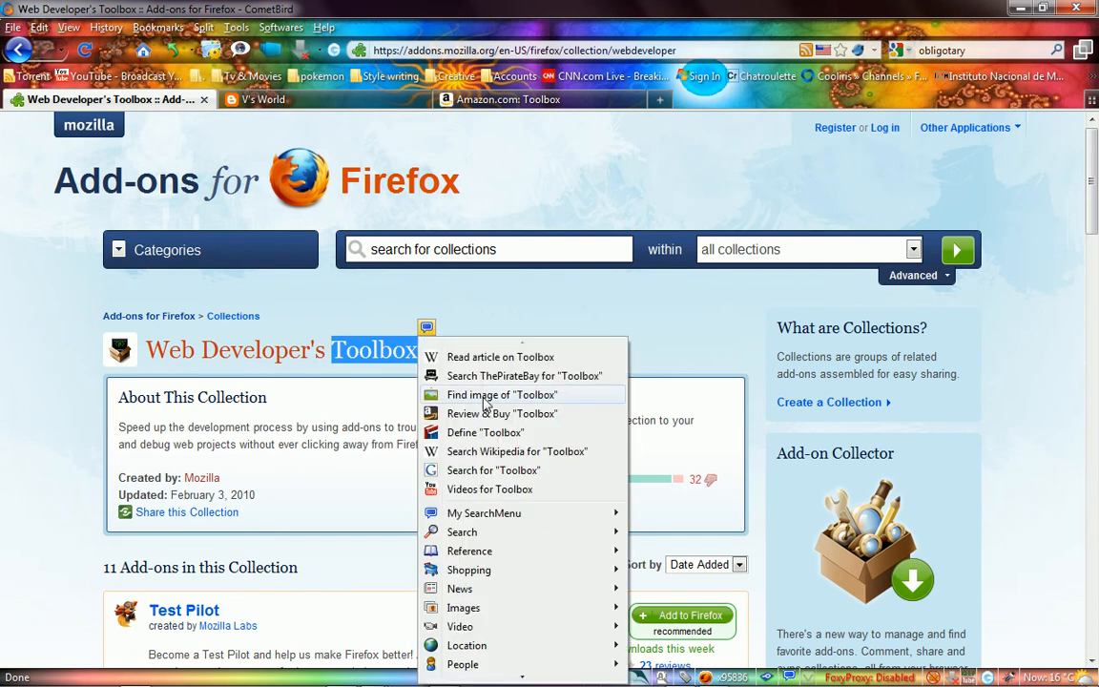
left_click(502, 393)
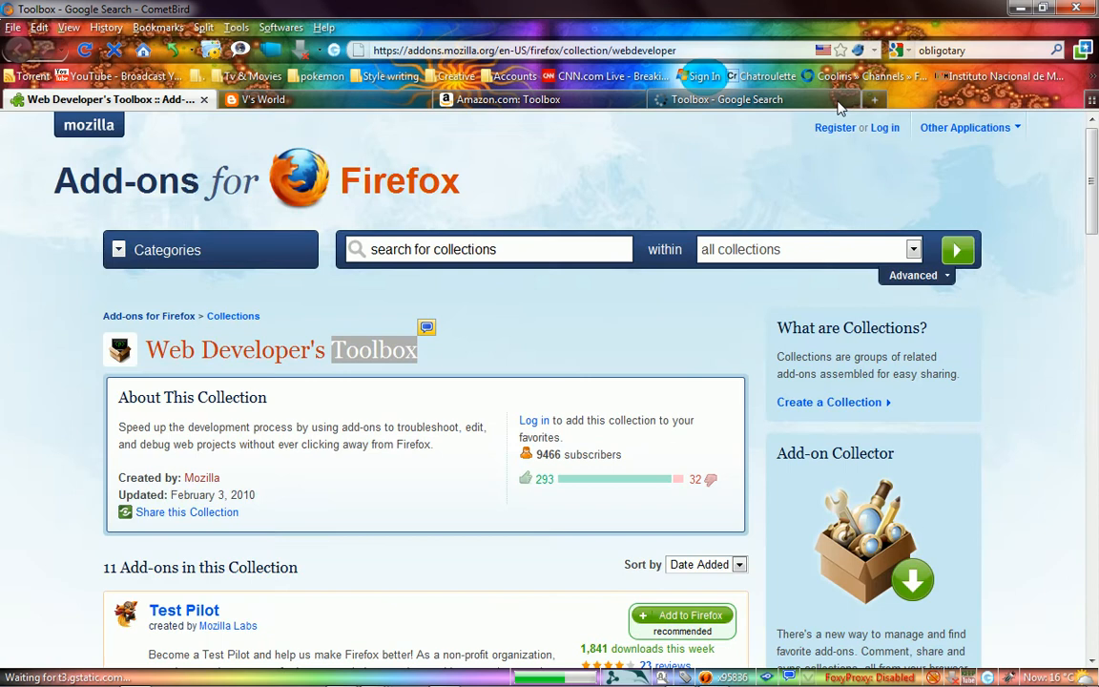
mouse_move(538, 366)
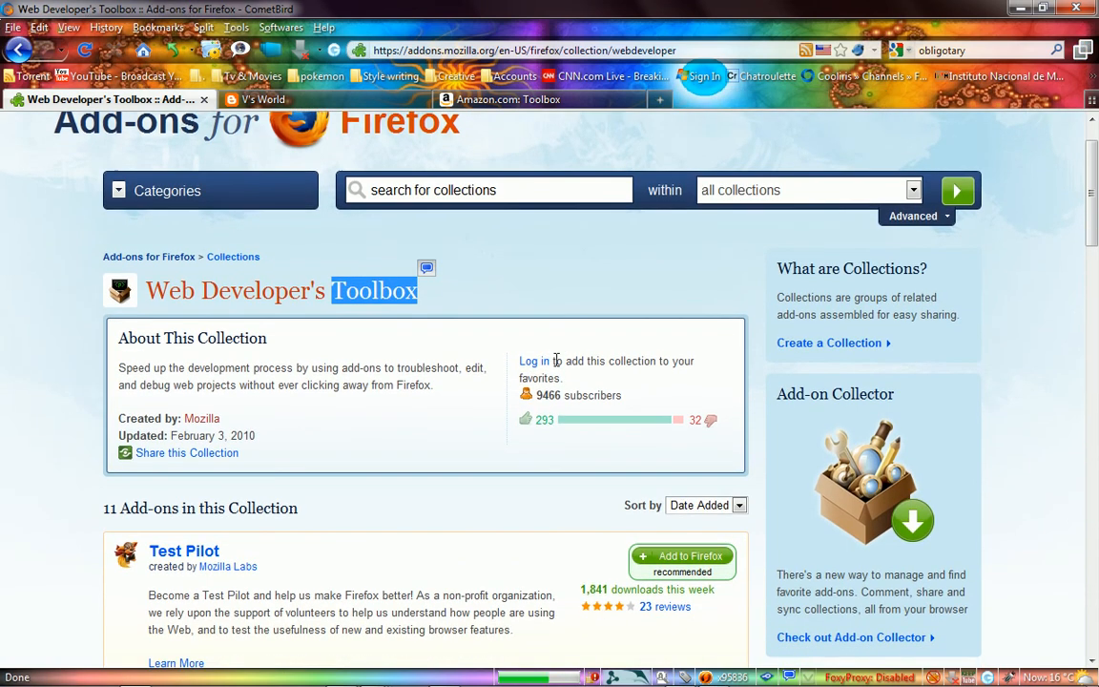
Step: Run a SearchMenu YouTube video search for the word Toolbox
scroll("down", 3)
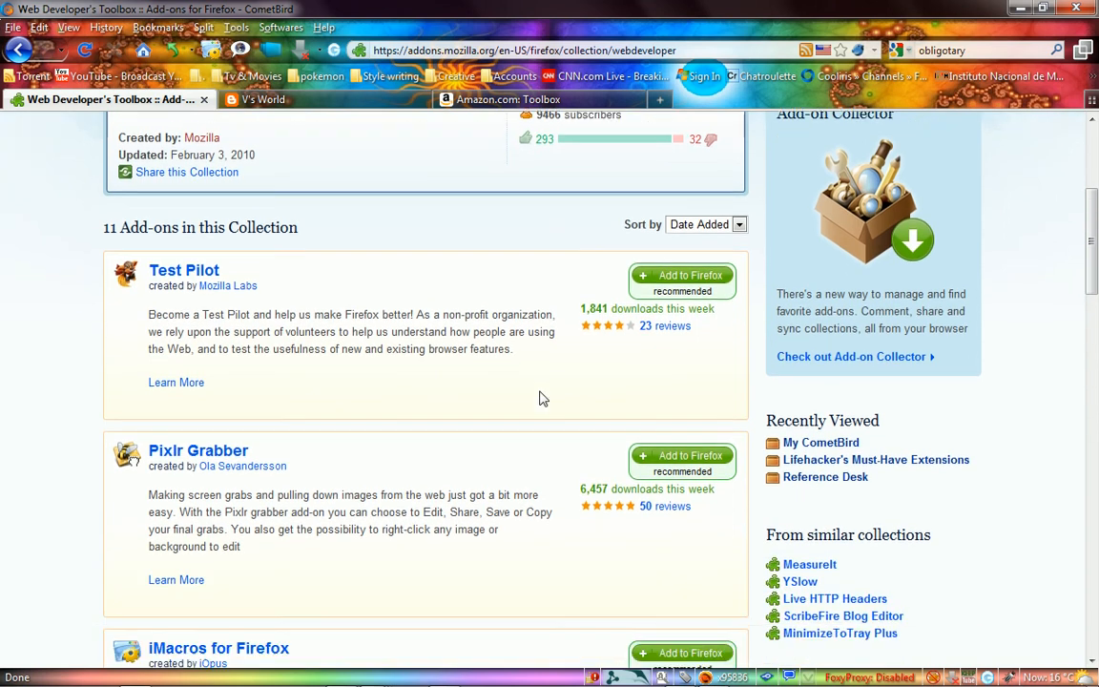
scroll("down", 3)
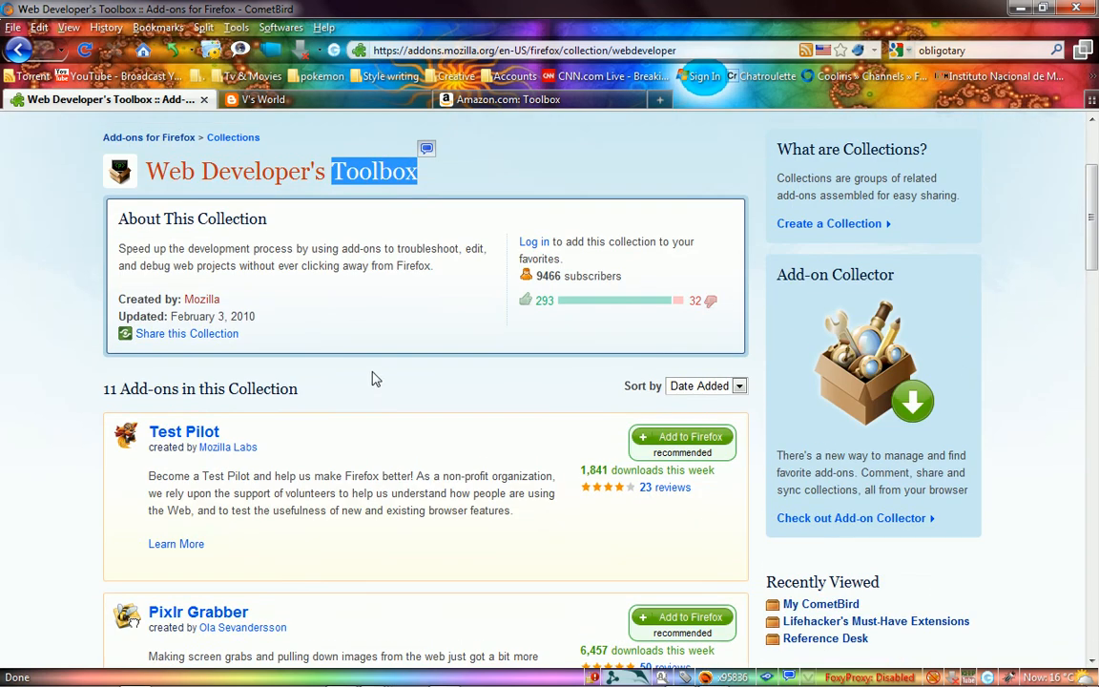
left_click(428, 149)
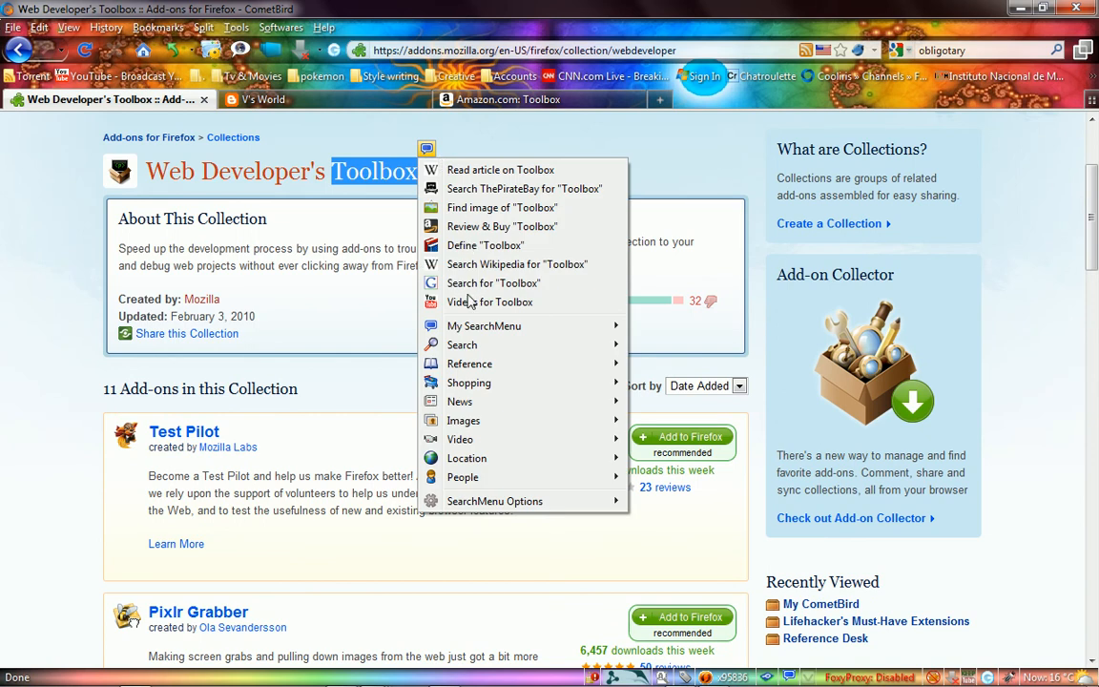
mouse_move(515, 307)
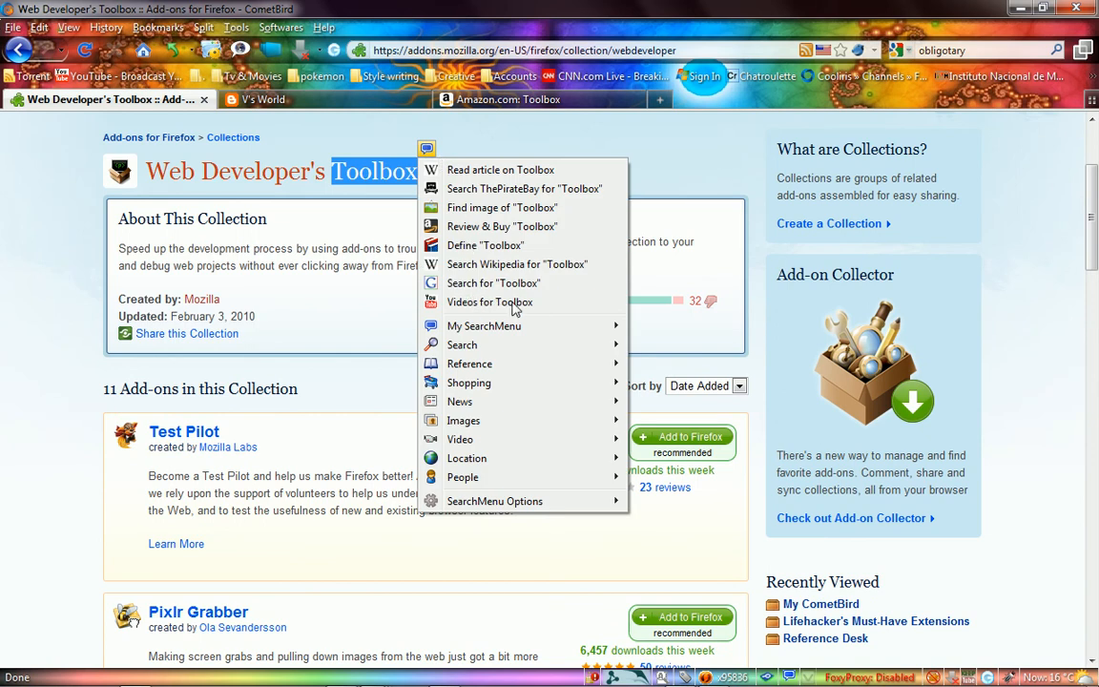
mouse_move(489, 301)
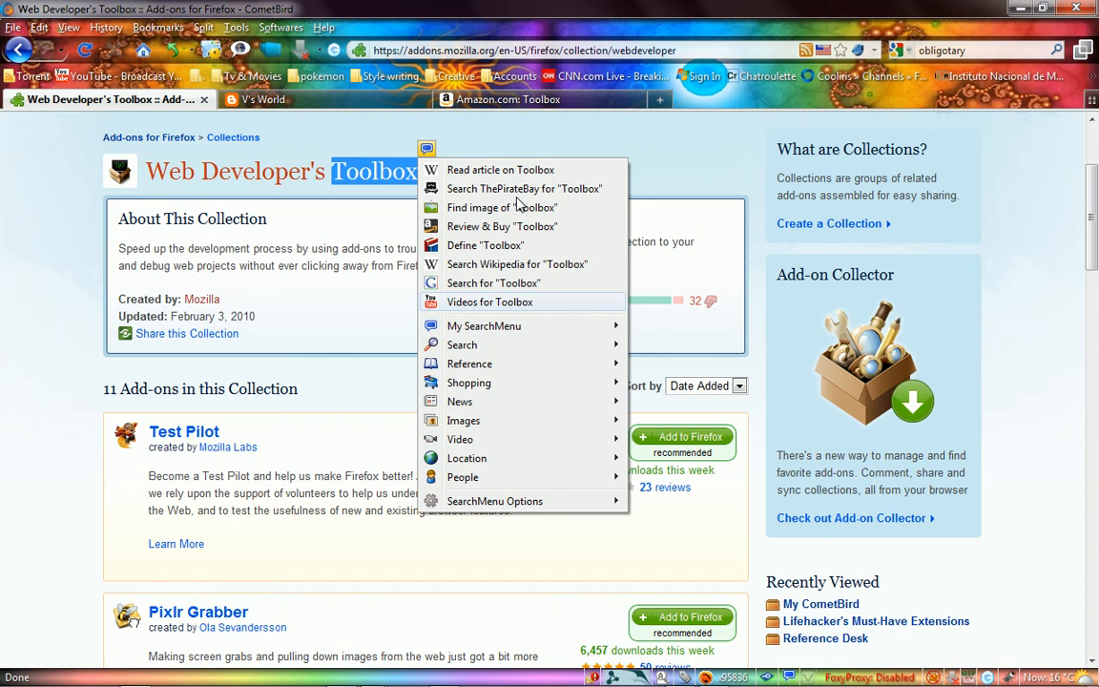
mouse_move(435, 179)
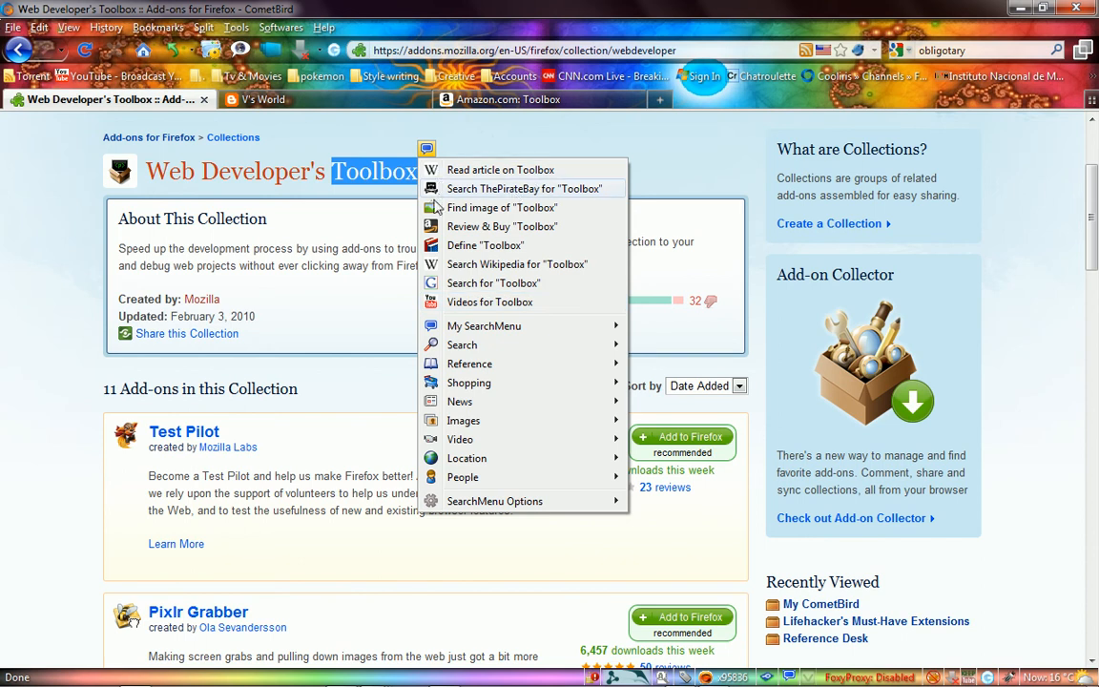
mouse_move(502, 225)
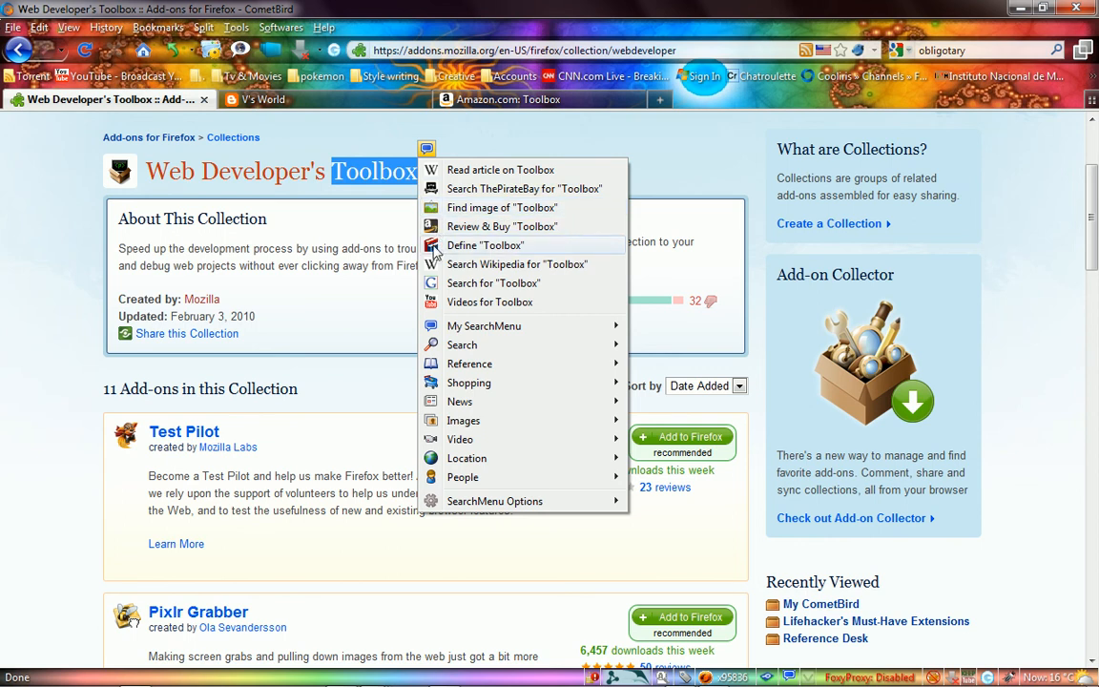
mouse_move(435, 275)
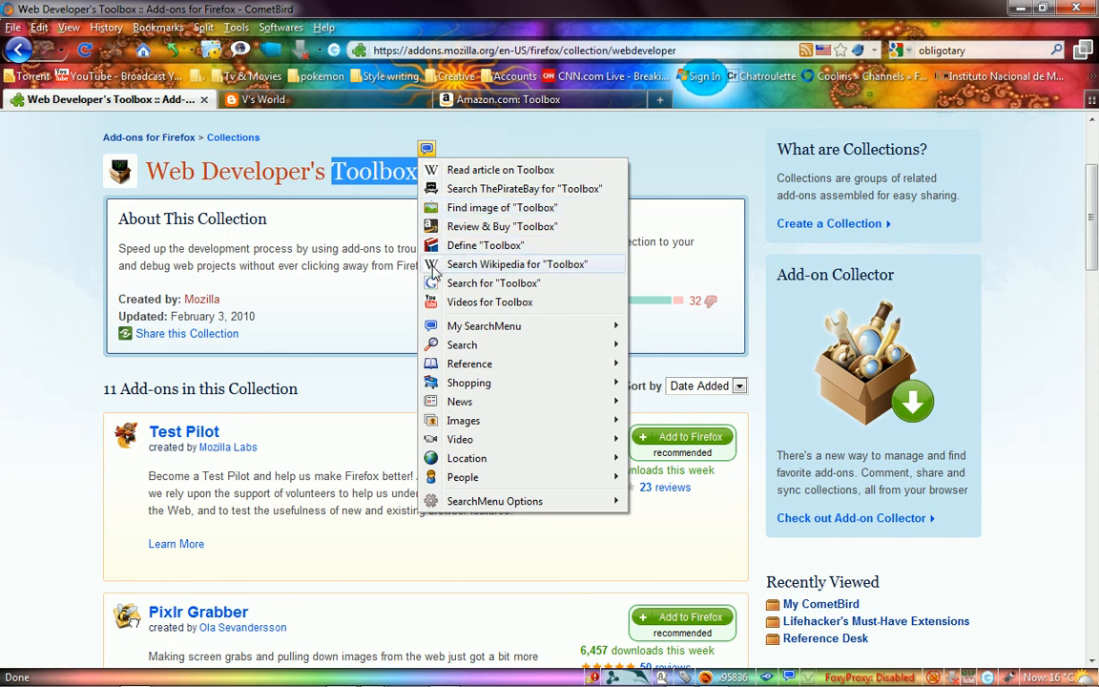
mouse_move(435, 284)
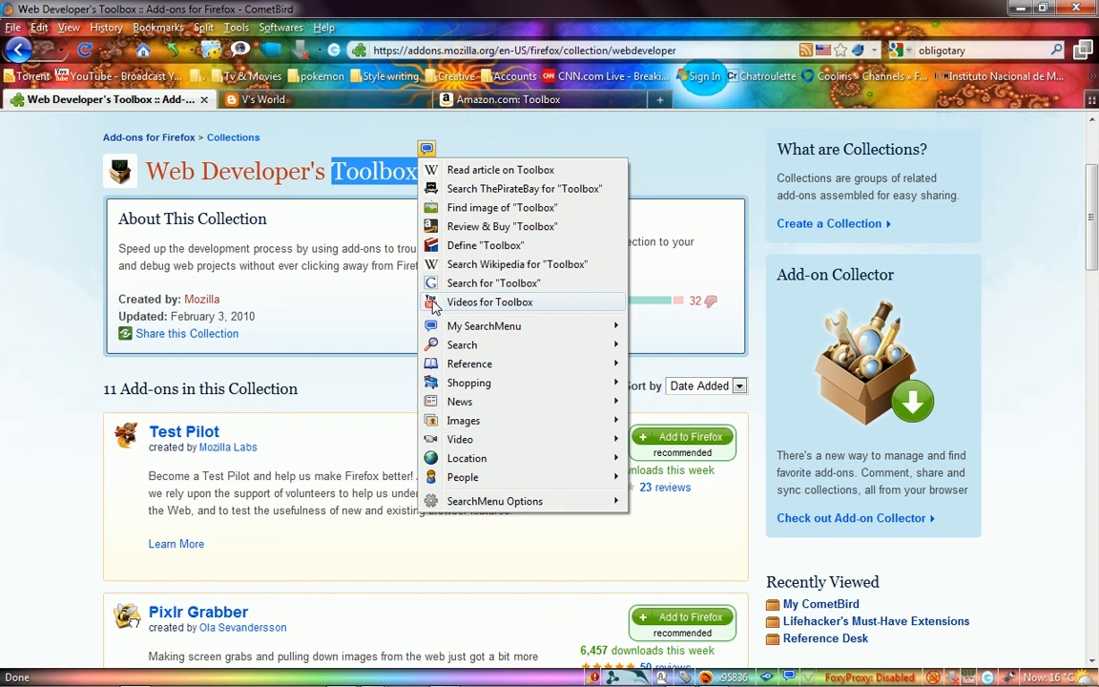
left_click(488, 301)
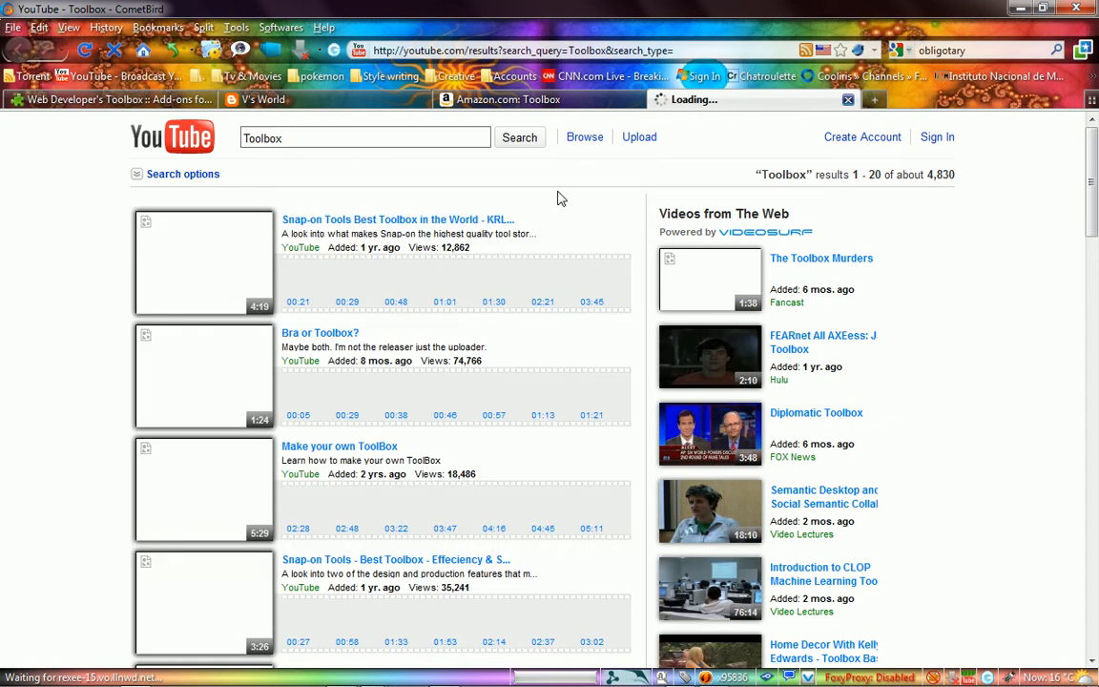
Step: Return to the collection page and reopen the Add-ons manager
left_click(237, 27)
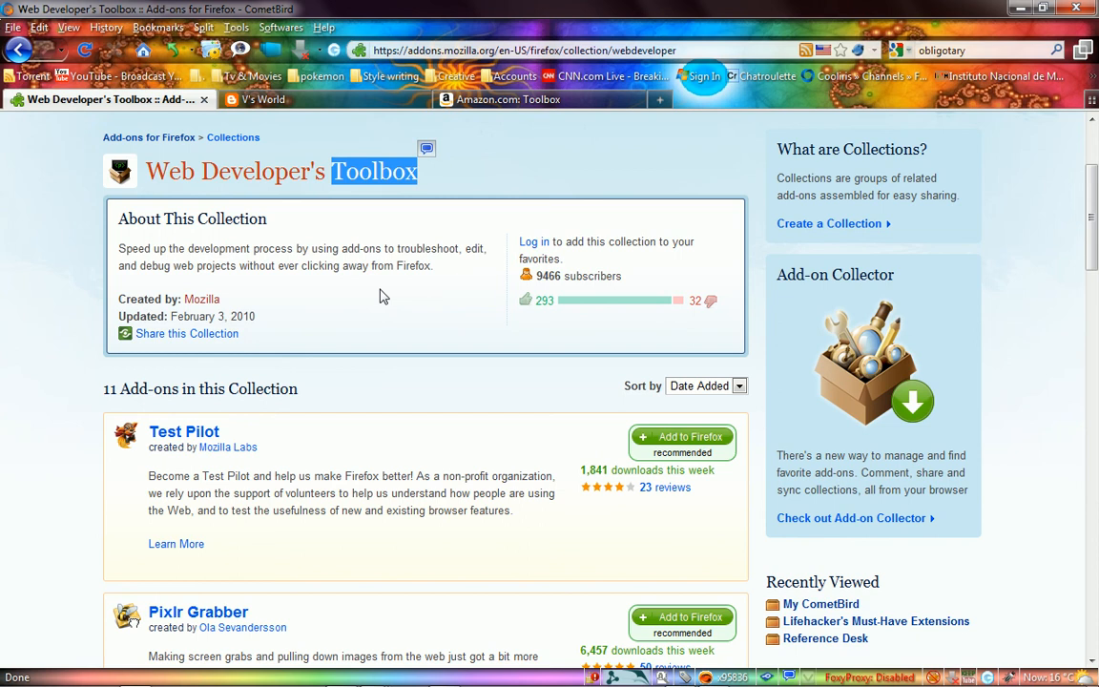
left_click(237, 27)
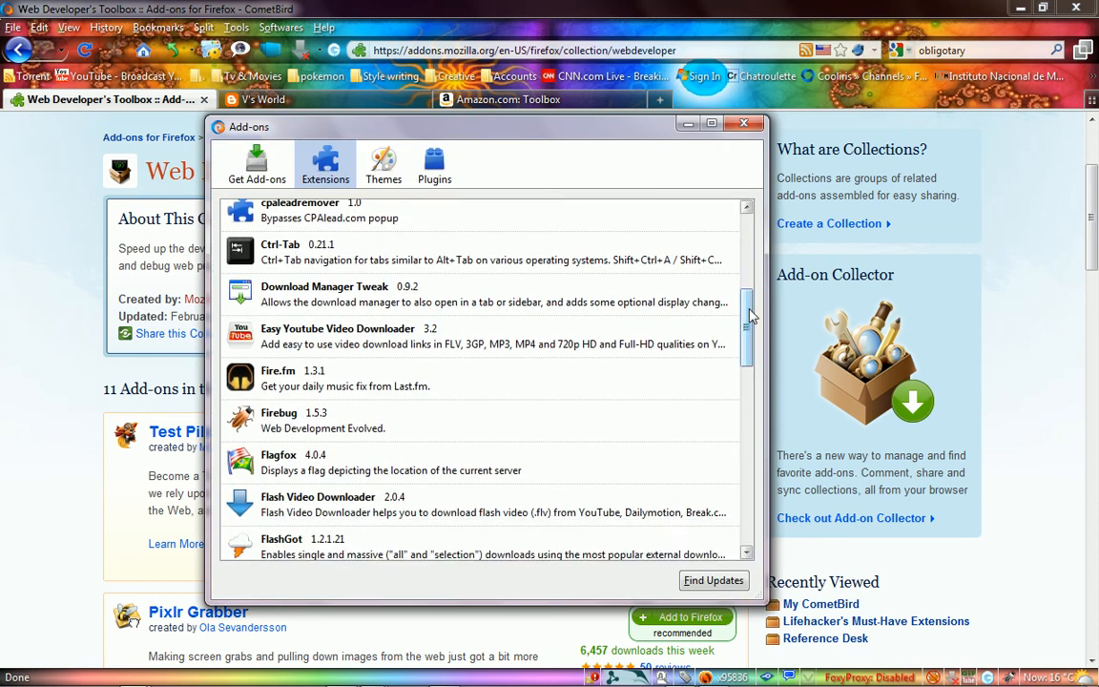
Step: Scroll the extensions list past SearchMenu and Power Twitter, then close the Add-ons window
scroll("down", 3)
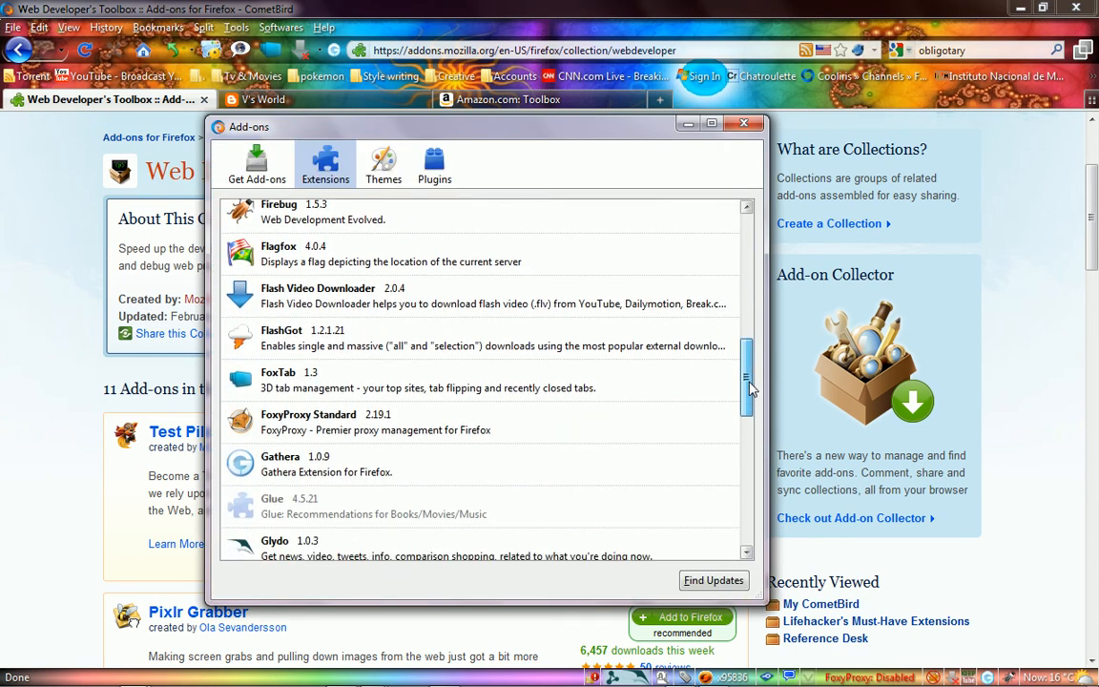
scroll("down", 3)
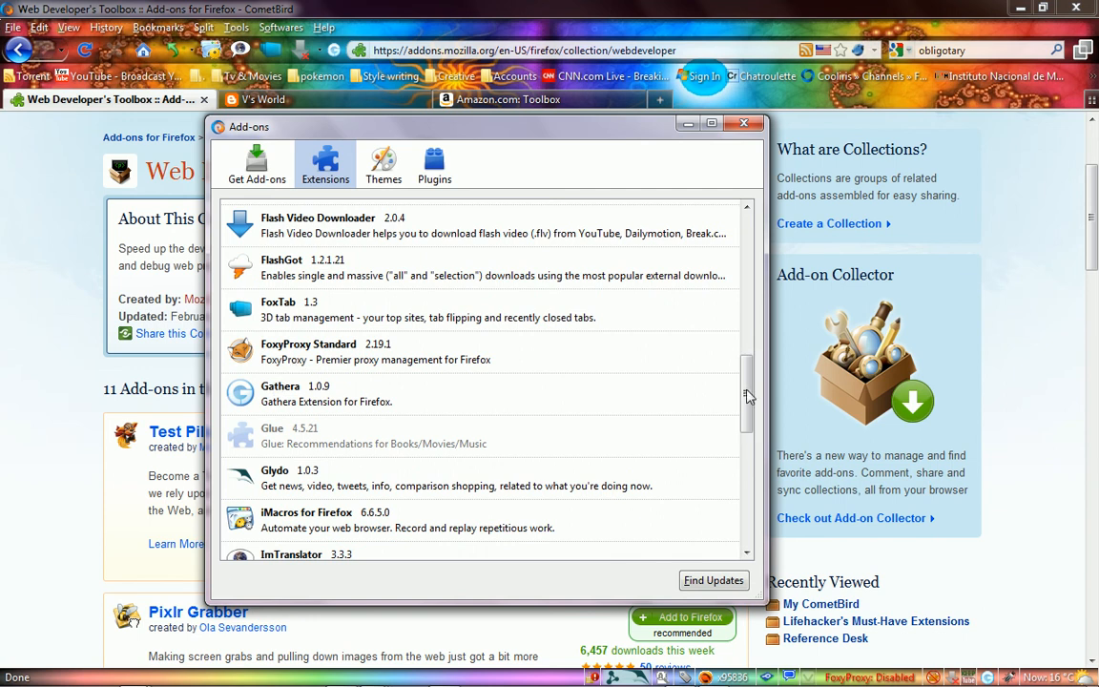
scroll("down", 3)
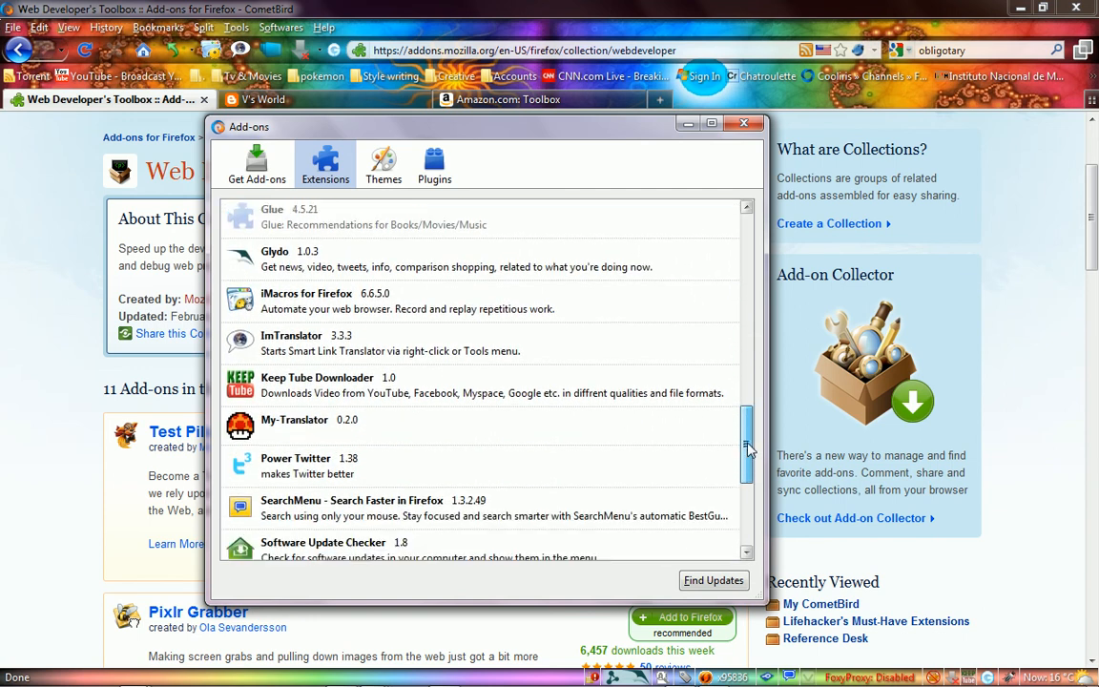
scroll("down", 3)
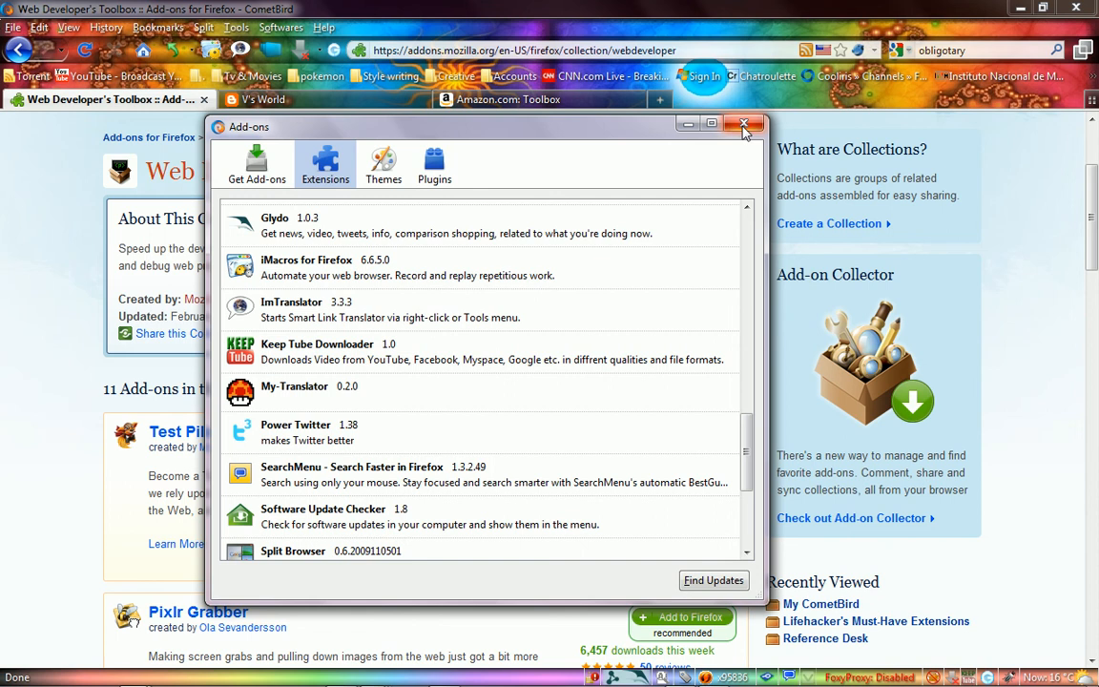
mouse_move(744, 126)
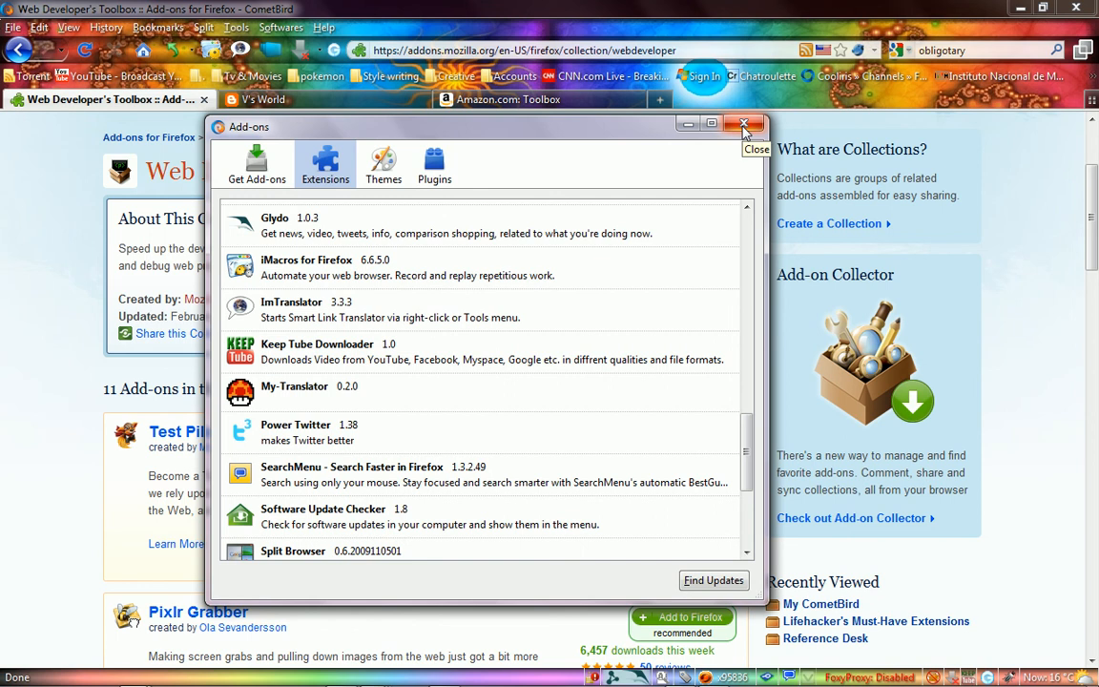
left_click(744, 124)
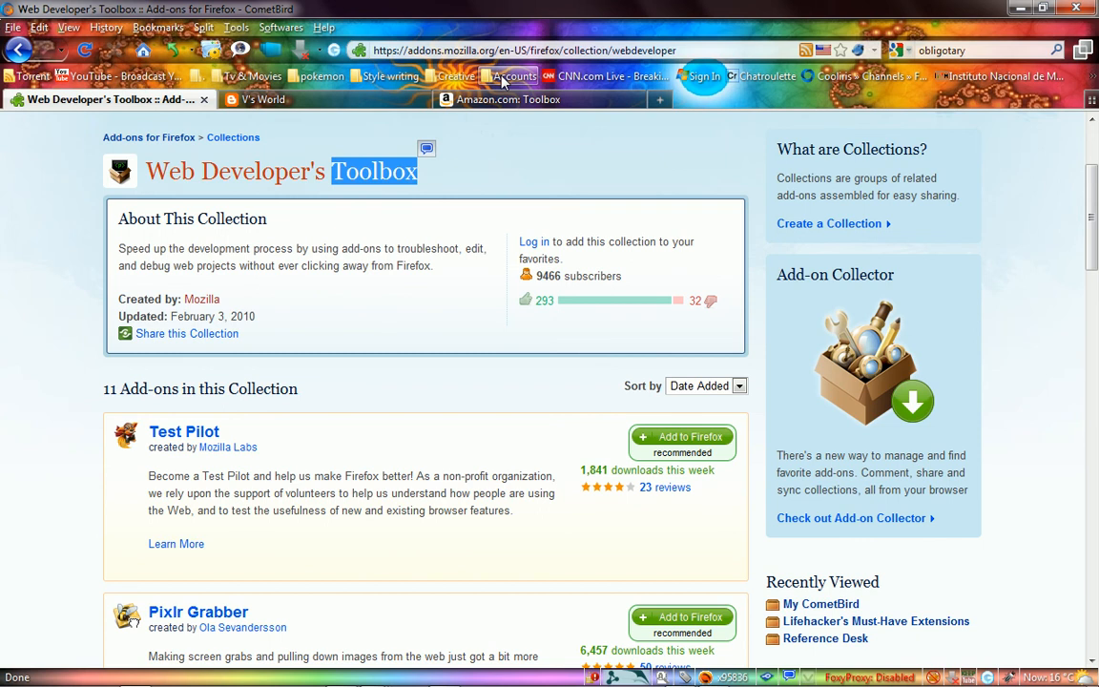
Step: Open the Twitter / Home bookmark from the bookmarks toolbar folder
left_click(511, 77)
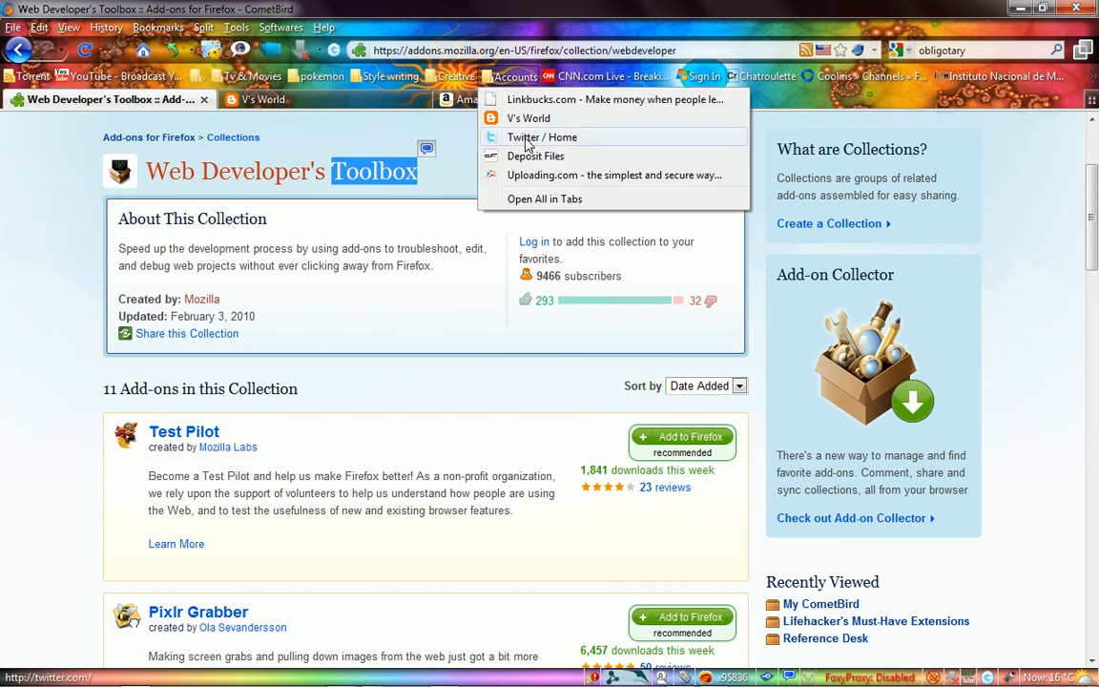
left_click(542, 137)
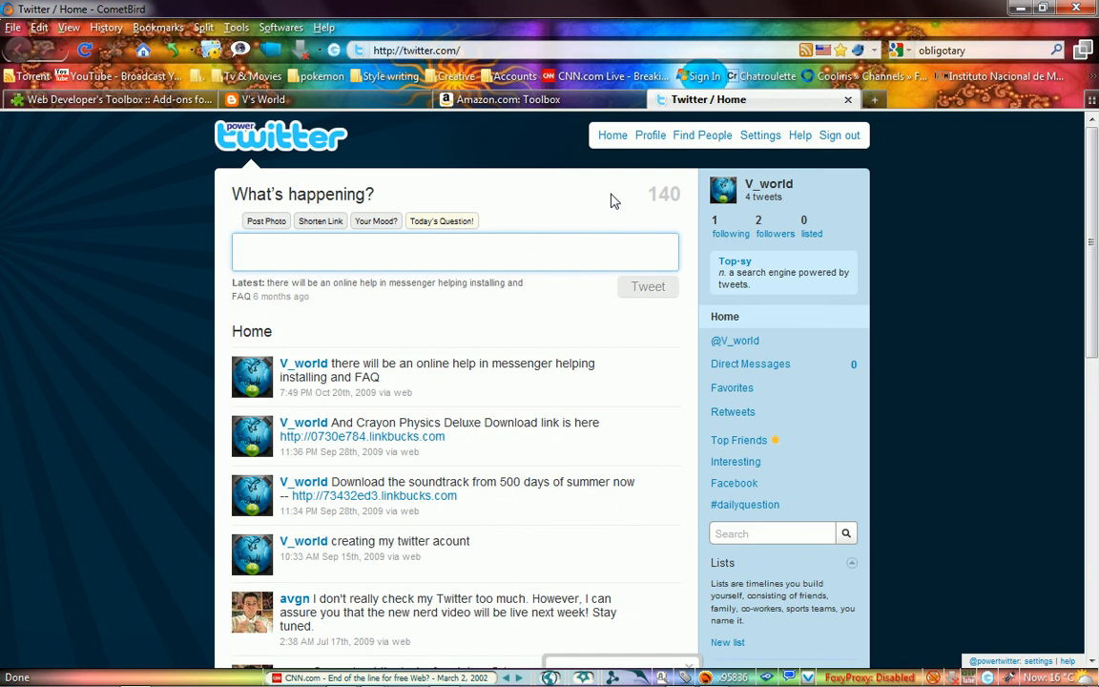
Step: Place the cursor in the What's happening tweet box
left_click(454, 252)
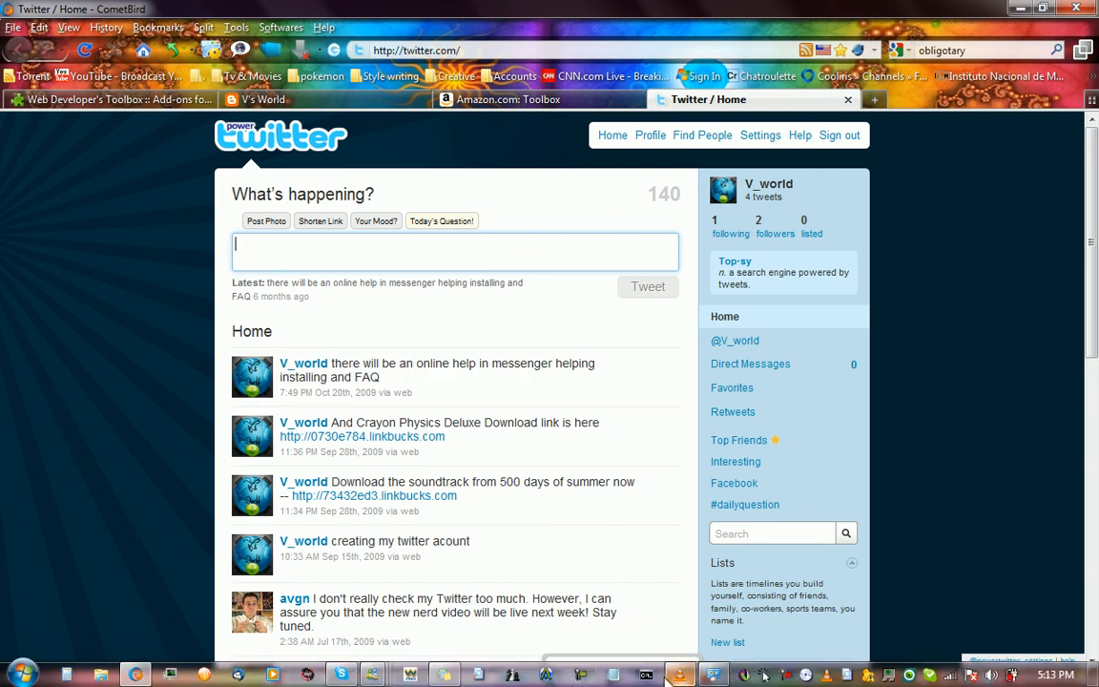